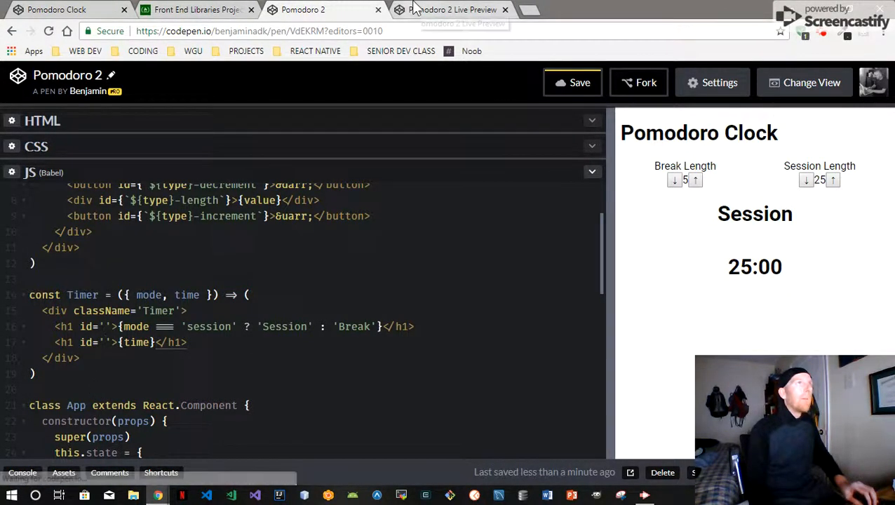
Step: After checking the user stories, give the Timer's headings ids 'timer-label' and 'time-left'
left_click(197, 9)
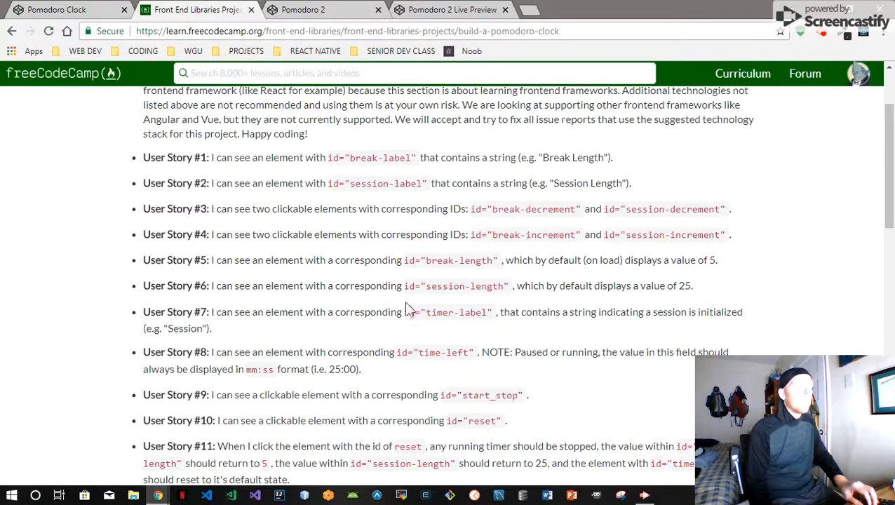
mouse_move(501, 344)
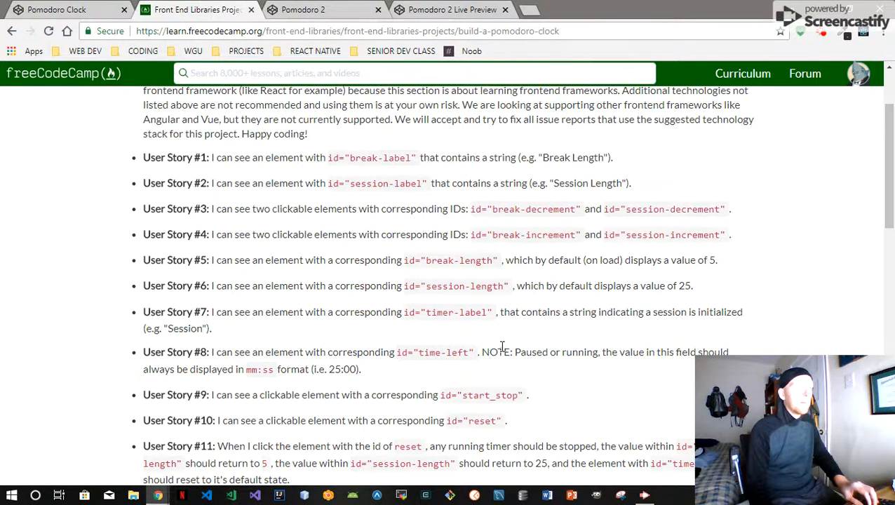
left_click(303, 9)
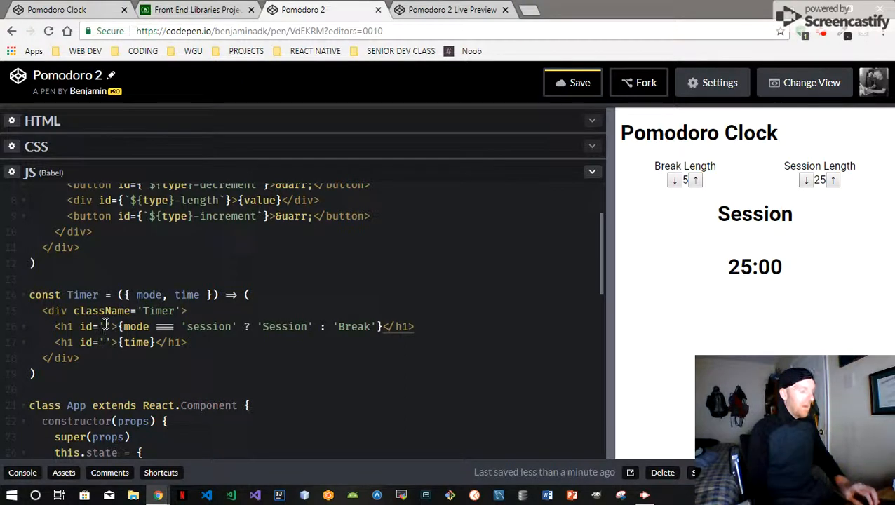
type("timer-label")
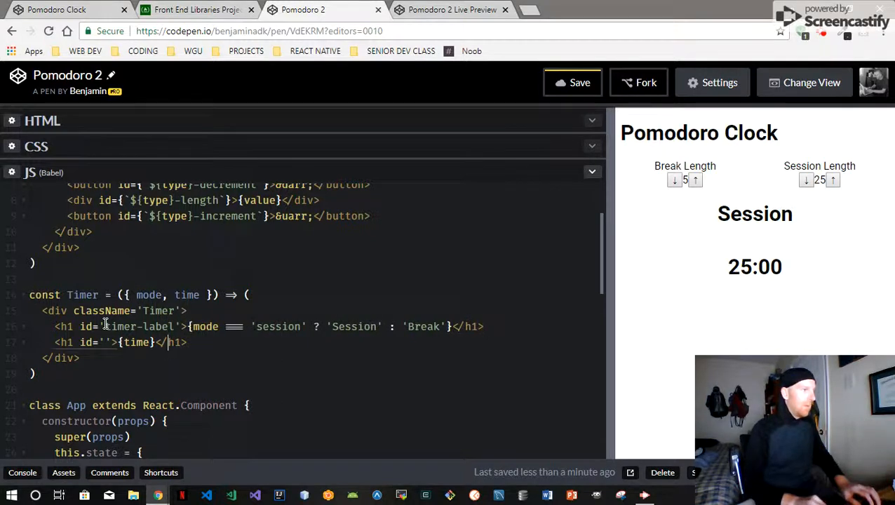
type("time")
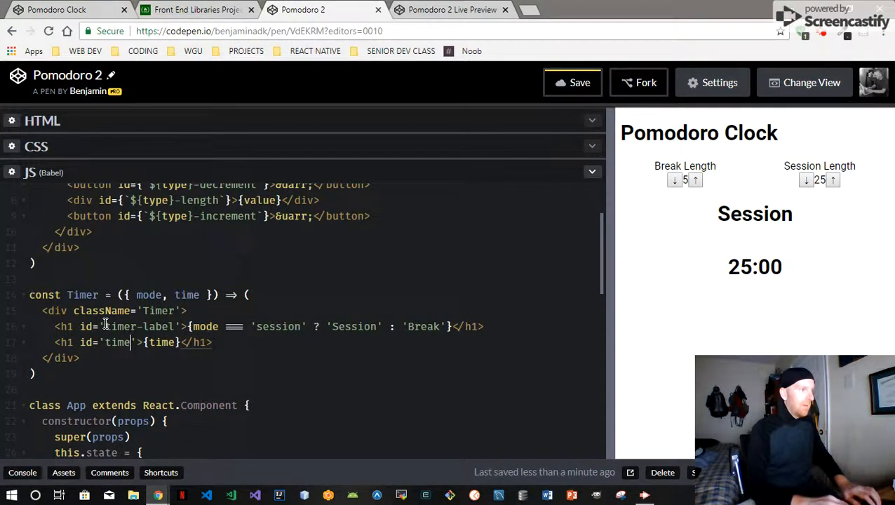
type("-left")
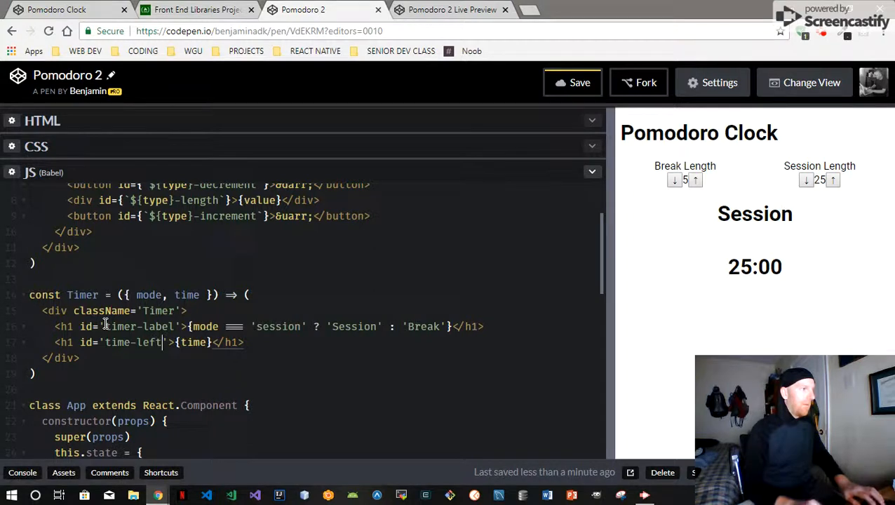
scroll("down", 3)
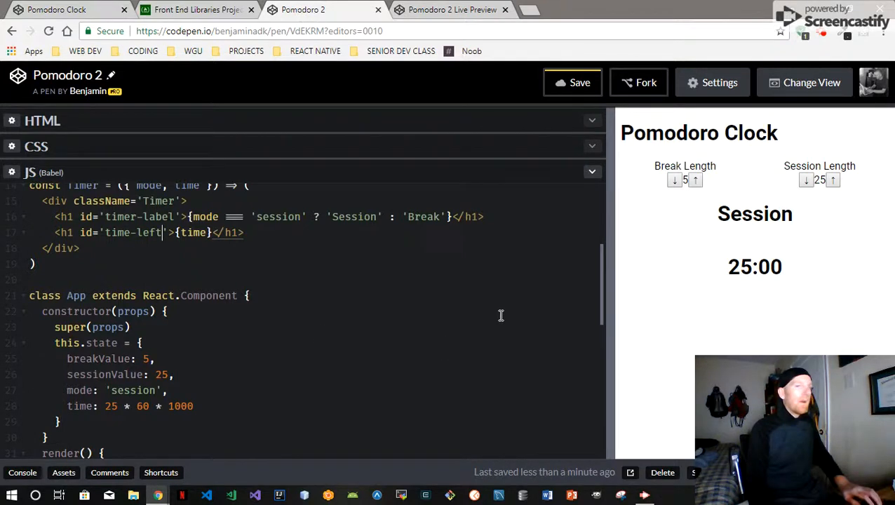
mouse_move(762, 293)
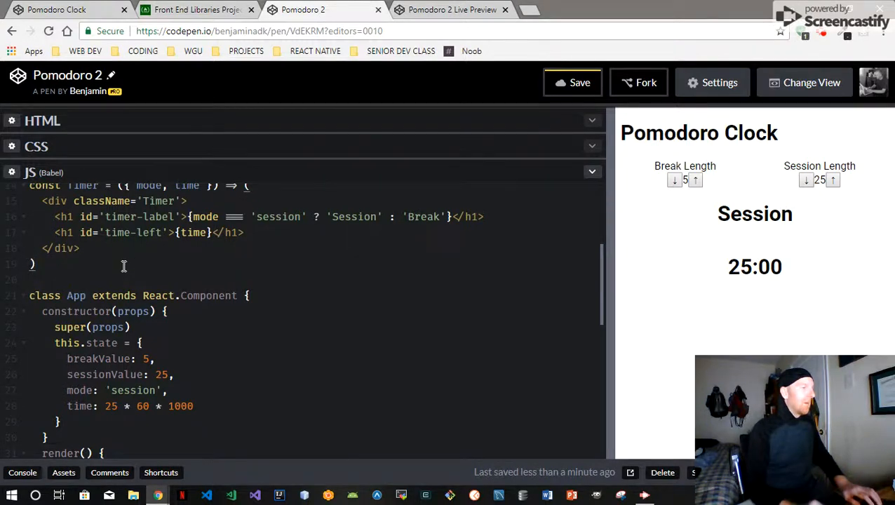
Step: Start a Controls arrow component that returns an empty div
type("co")
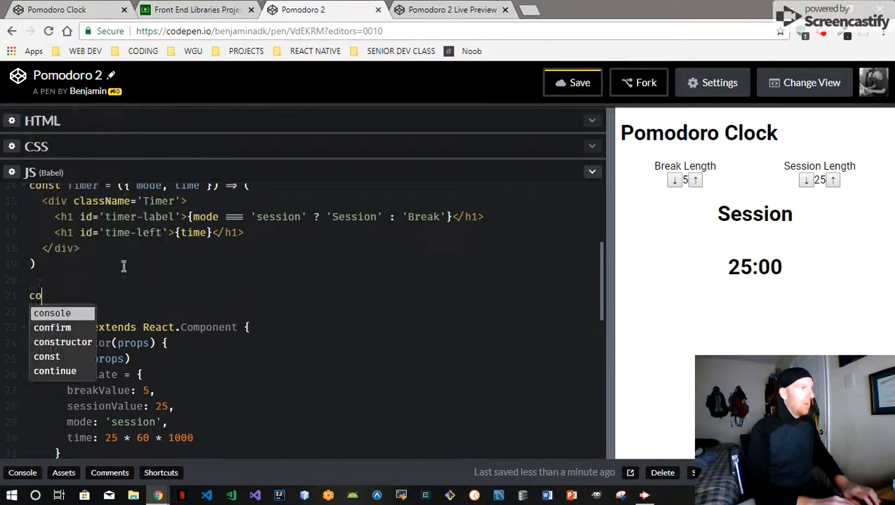
type("Controls = (")
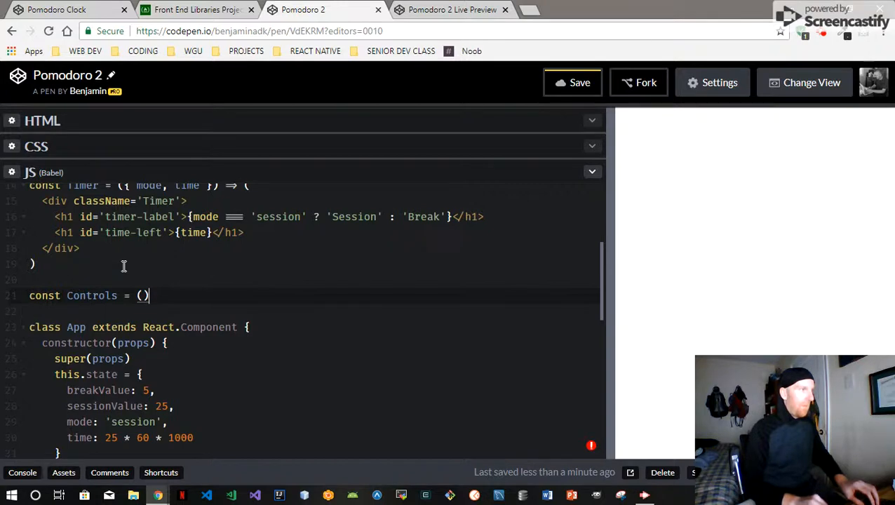
type("=")
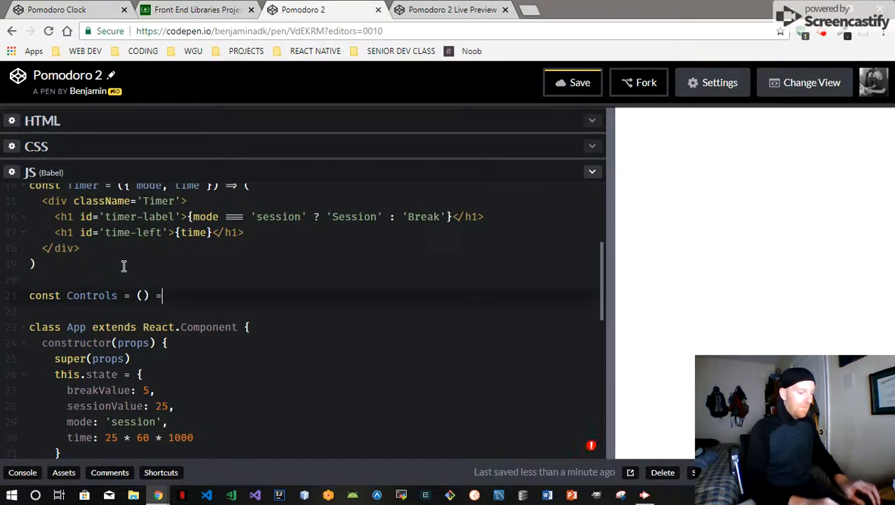
type("> (")
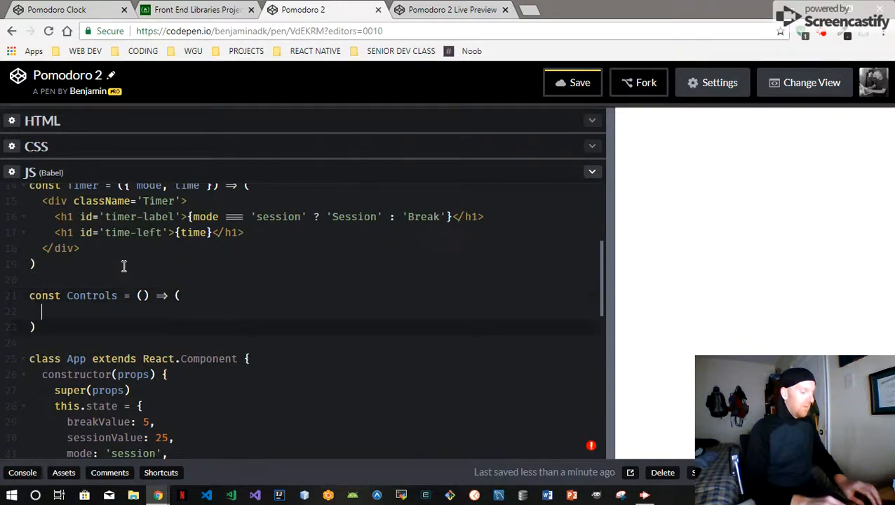
type("<div>")
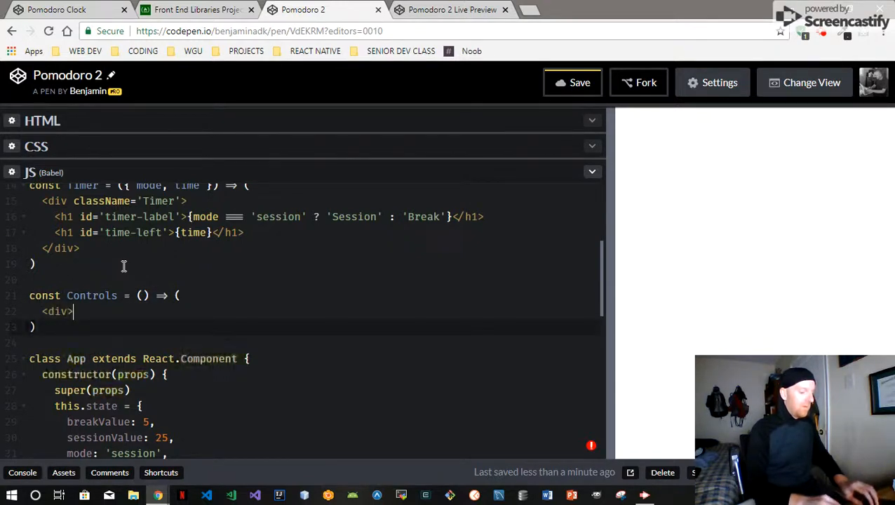
type("</div>")
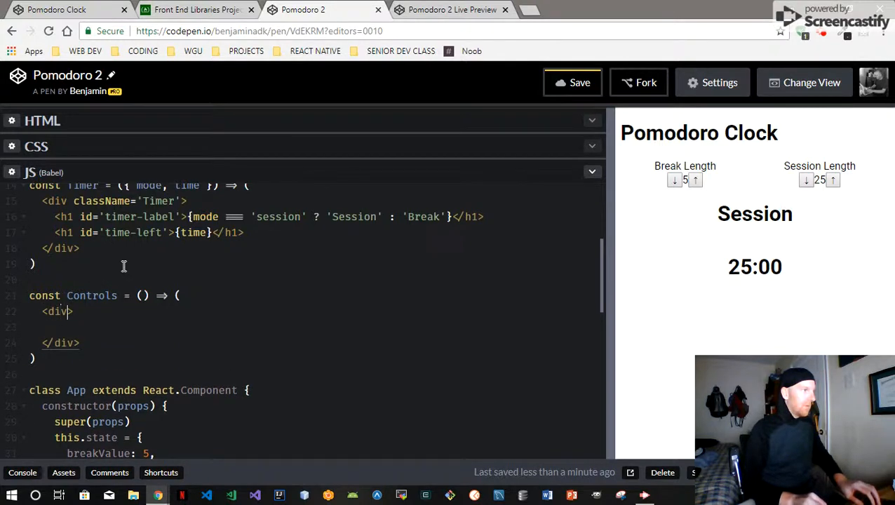
Step: Give the div className 'Controls', add two empty buttons, and check the live preview
type("className='")
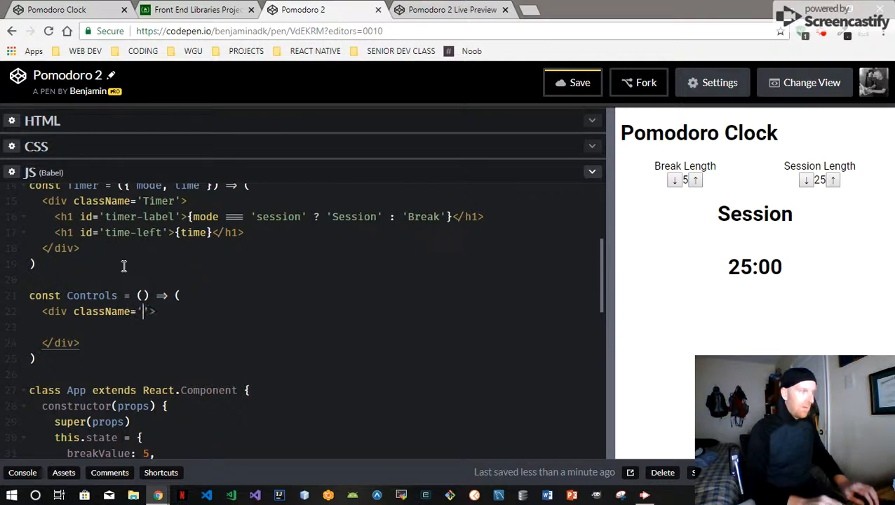
type("Controls")
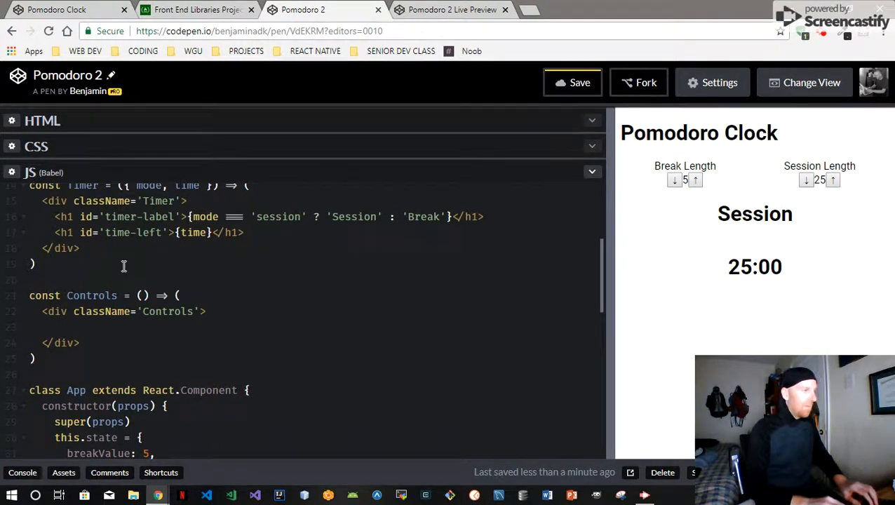
type("<bu")
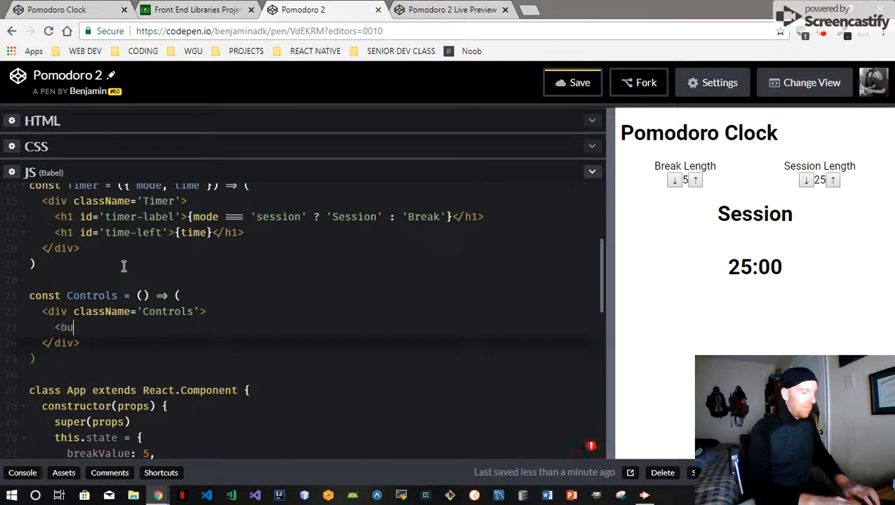
type("tton></")
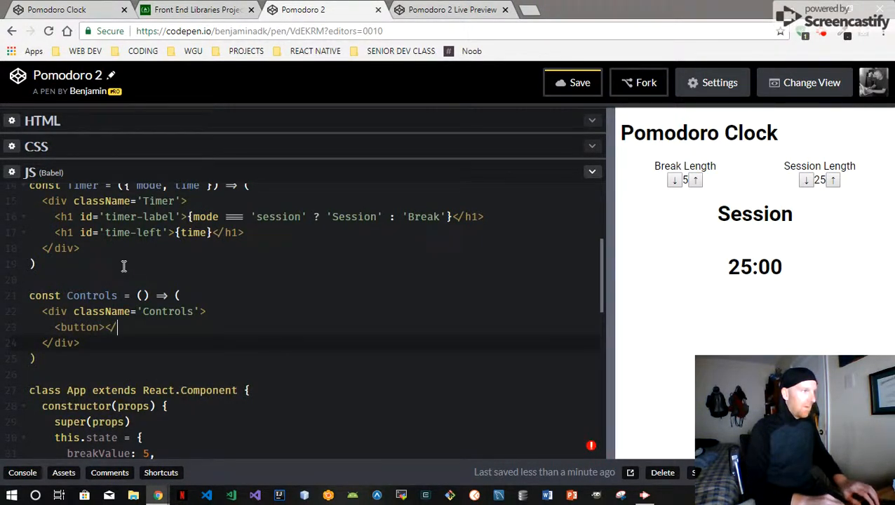
type("button>")
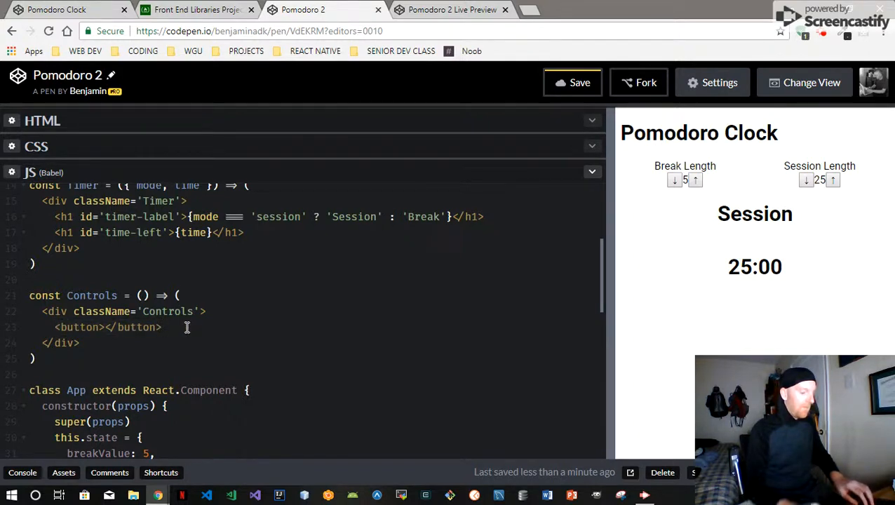
type("<button></button>")
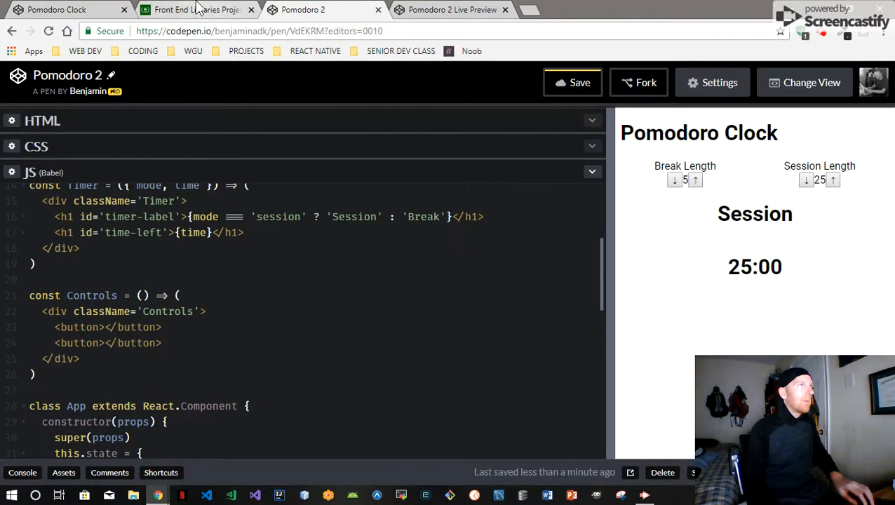
left_click(196, 9)
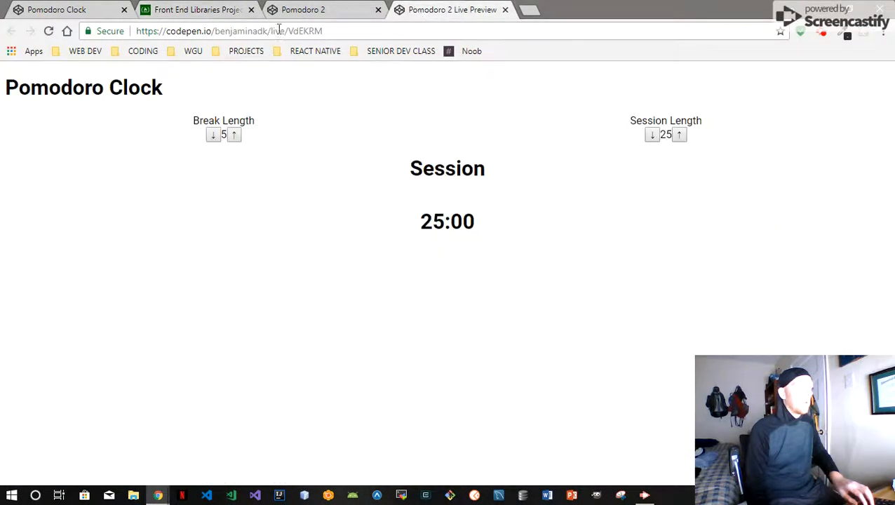
left_click(303, 9)
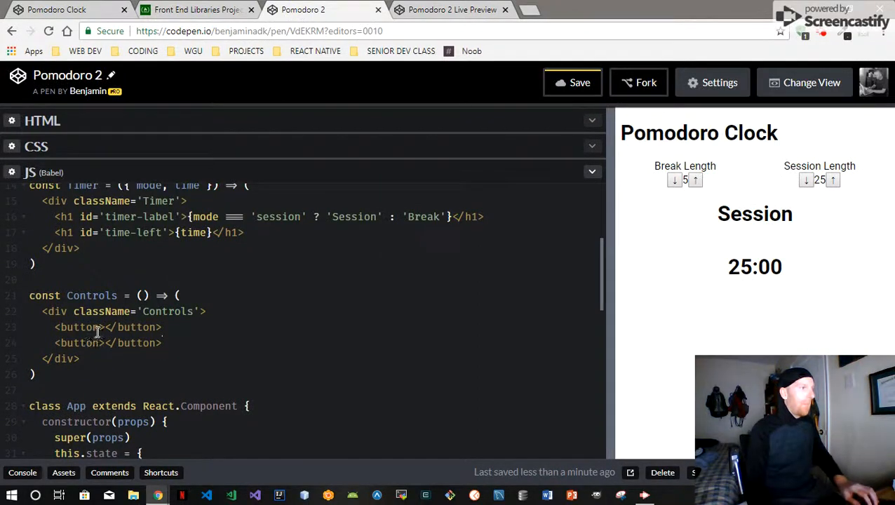
Step: Give the Controls buttons ids 'start_stop' and 'reset', and label reset with &#8635;
type("id=")
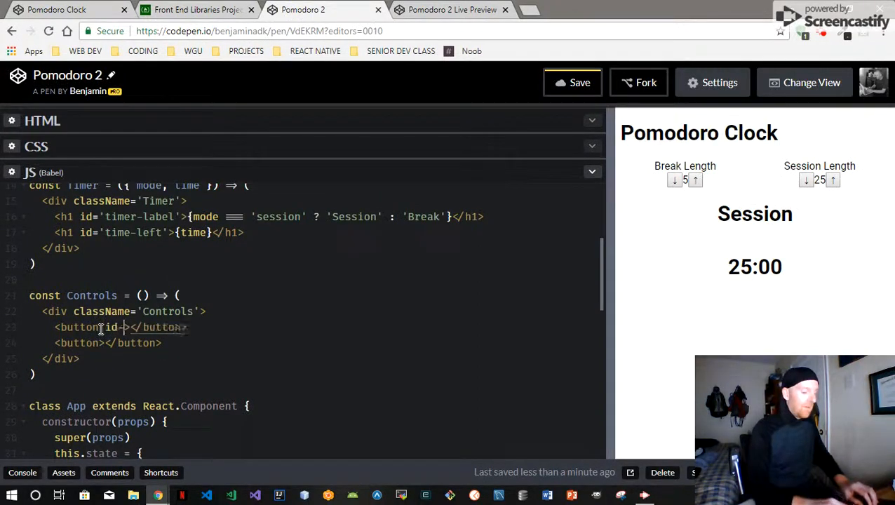
type("''")
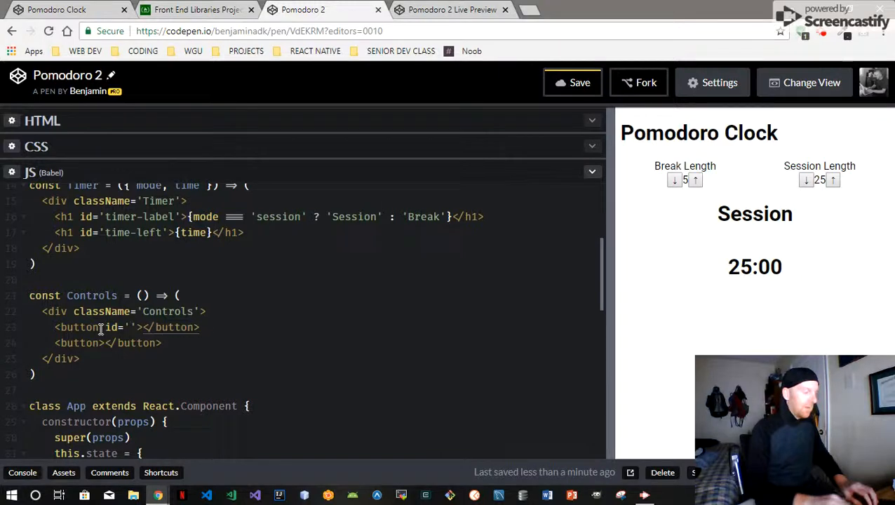
type("start_")
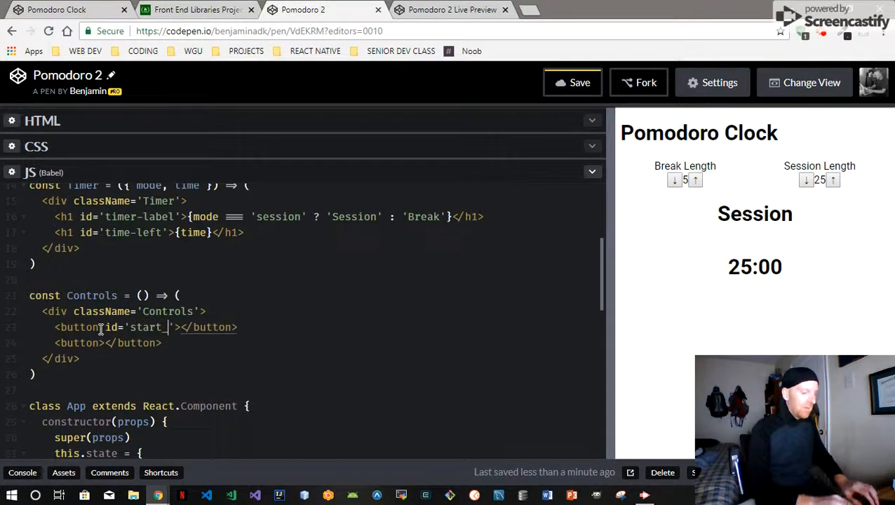
type("stop")
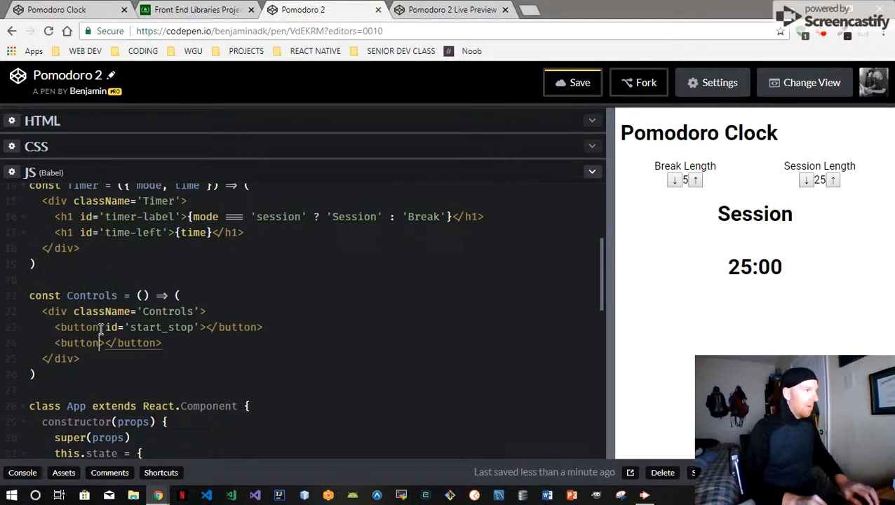
type("id=''")
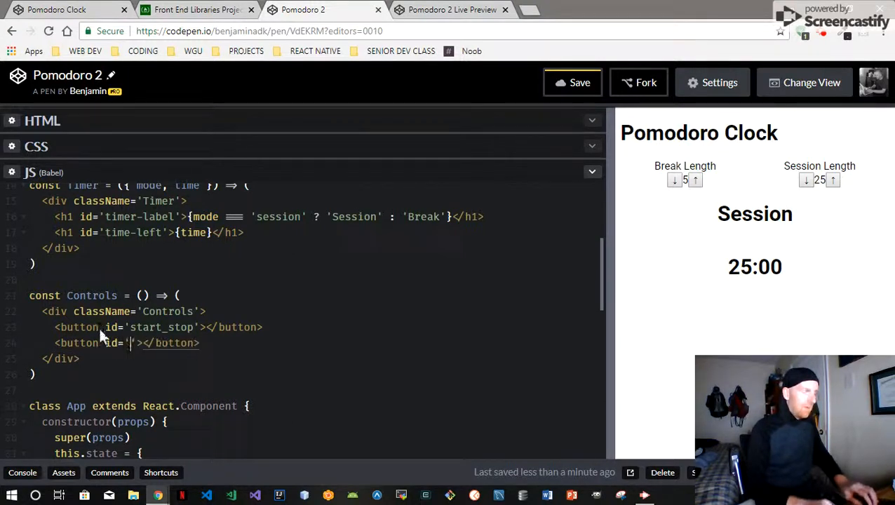
type("reset")
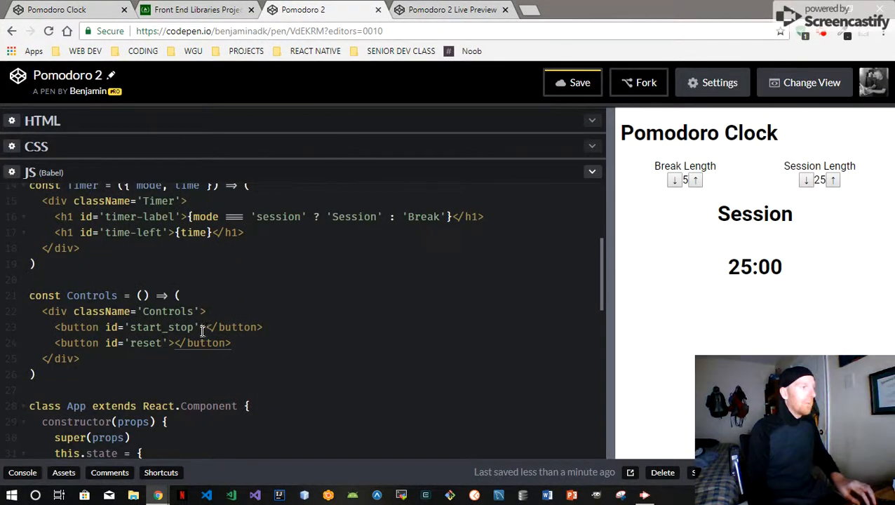
type("&#8635;")
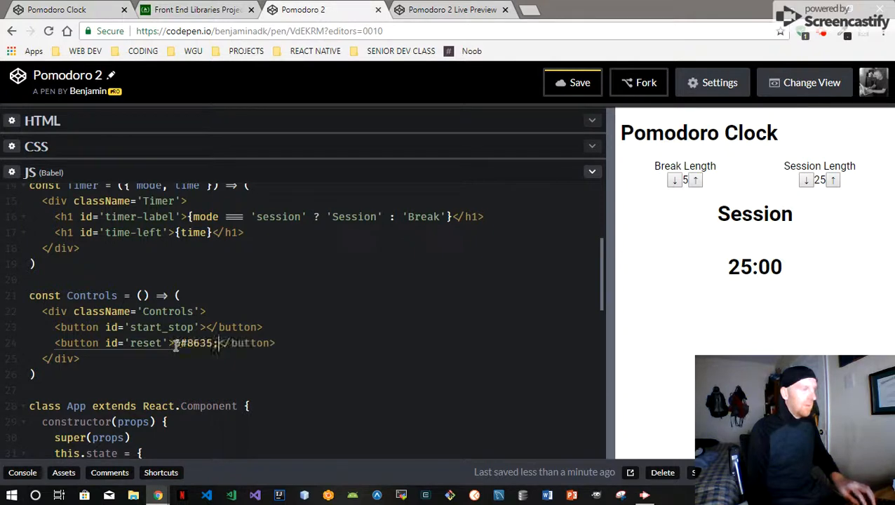
type("&")
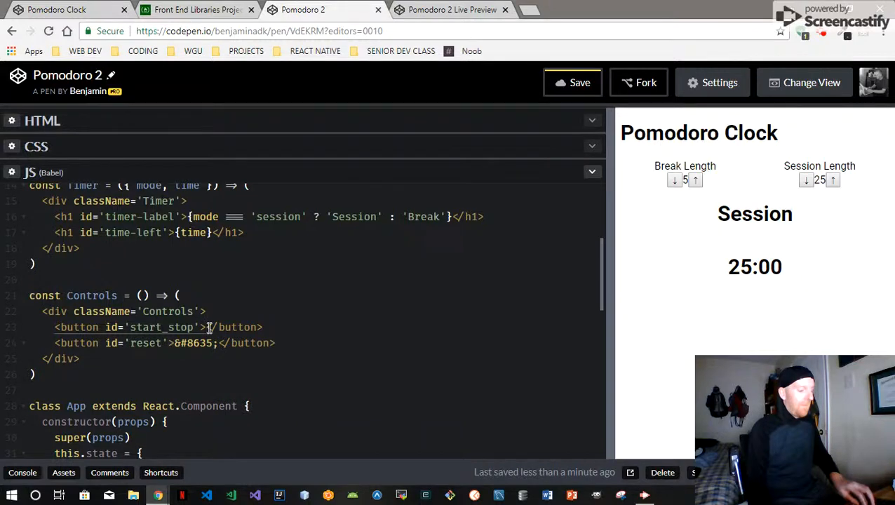
Step: Label start_stop with pause (&#10074;&#10074;) when active, else play (&#9658;), destructuring active
type("{ active ? <span>&#10074;&#10074;</span> : <span>&#9658; </span> }")
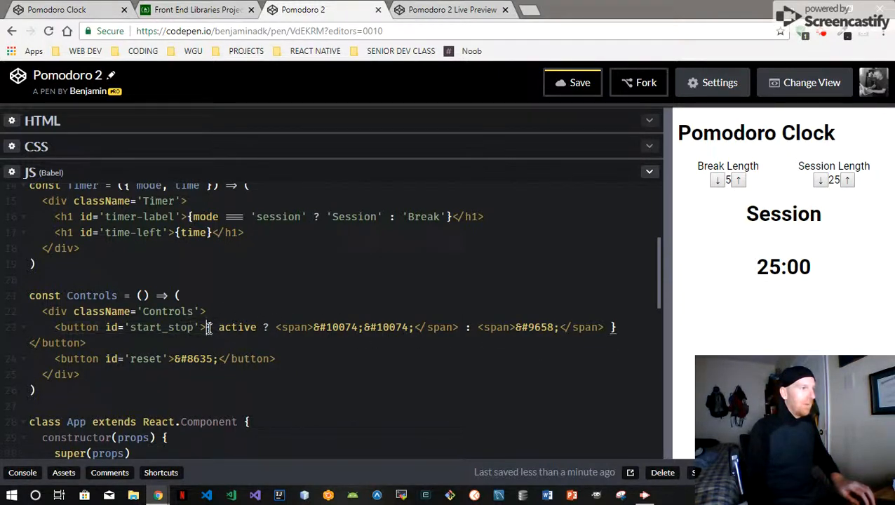
key("enter")
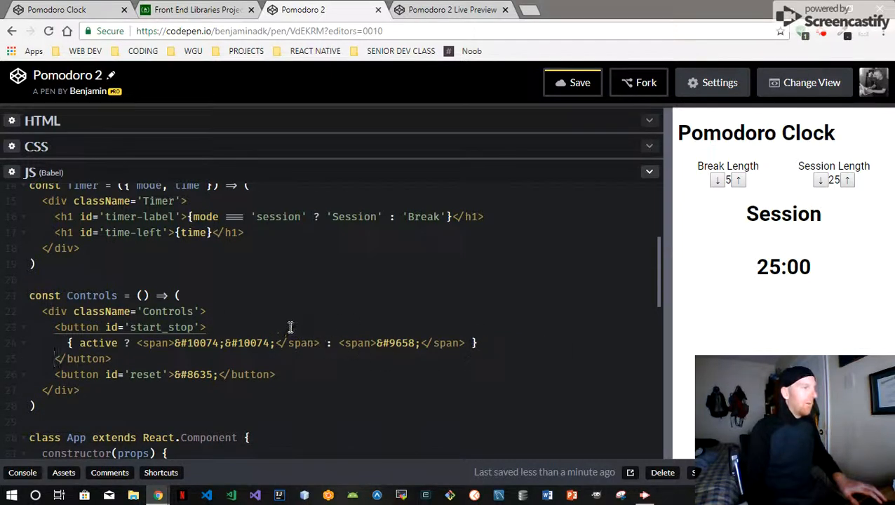
mouse_move(80, 351)
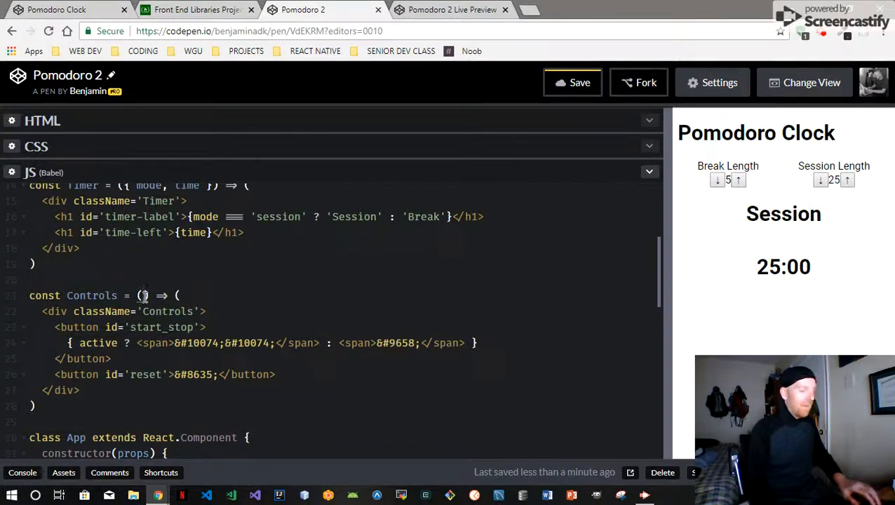
type("active }")
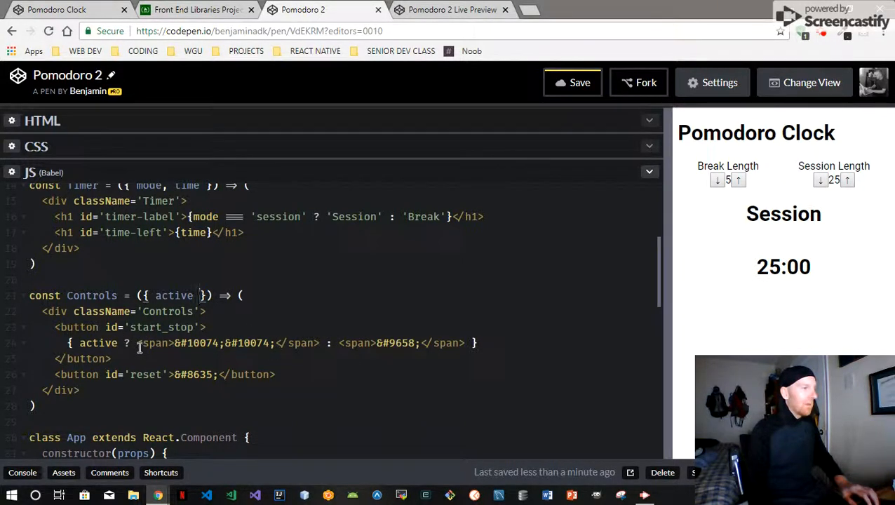
Step: Add active: false to the App constructor's state
scroll("down", 3)
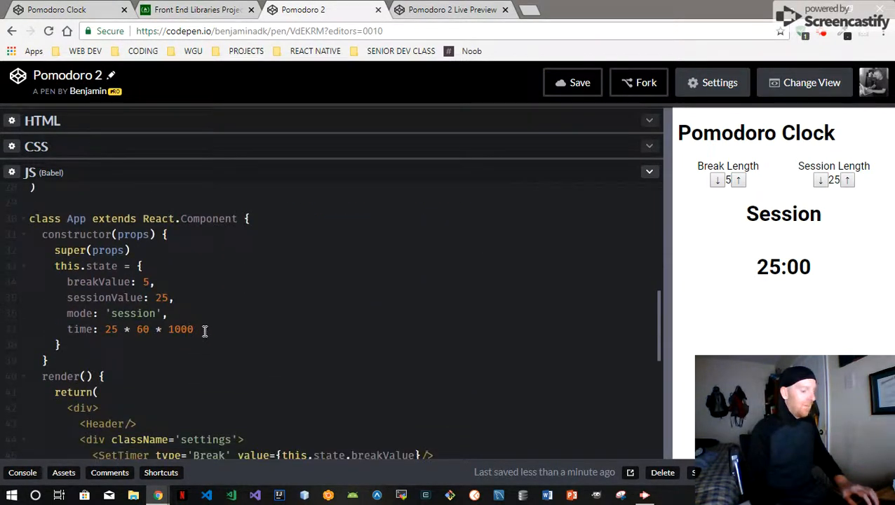
type("actt")
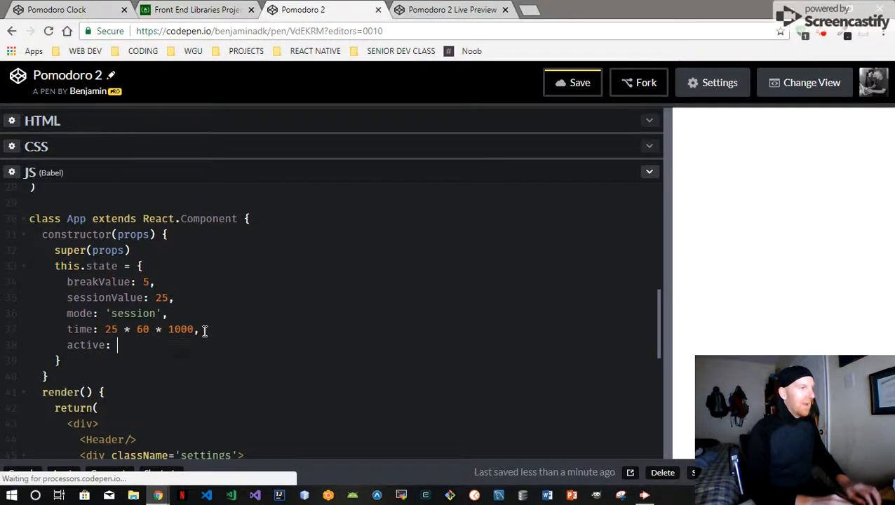
type("false")
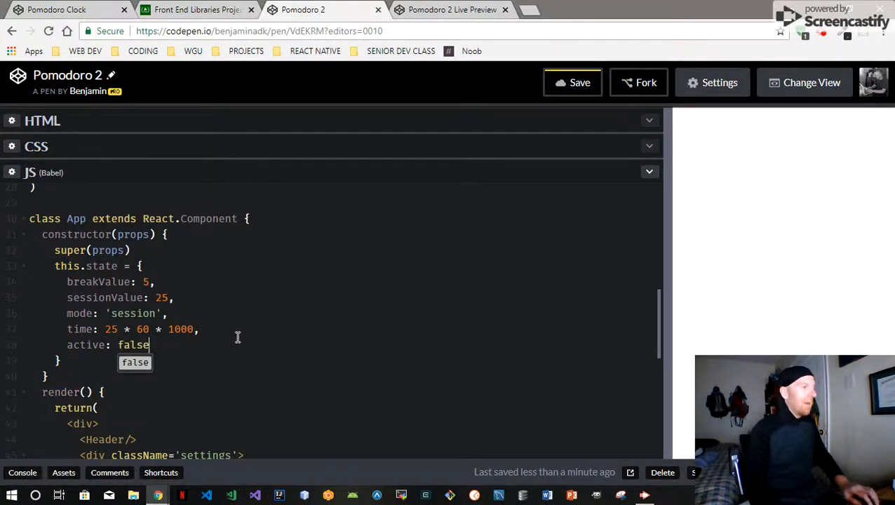
Step: Render <Controls active={this.state.active}/> in App's render method
scroll("down", 3)
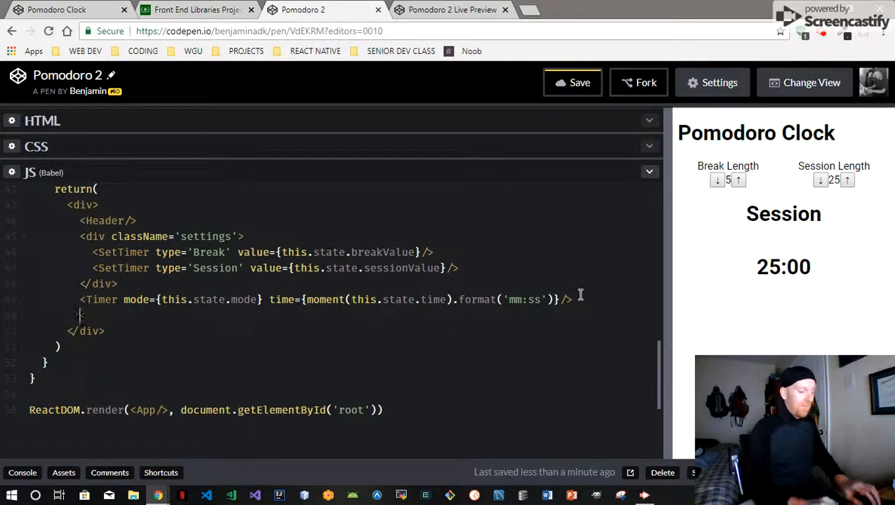
type("<Controls active={t")
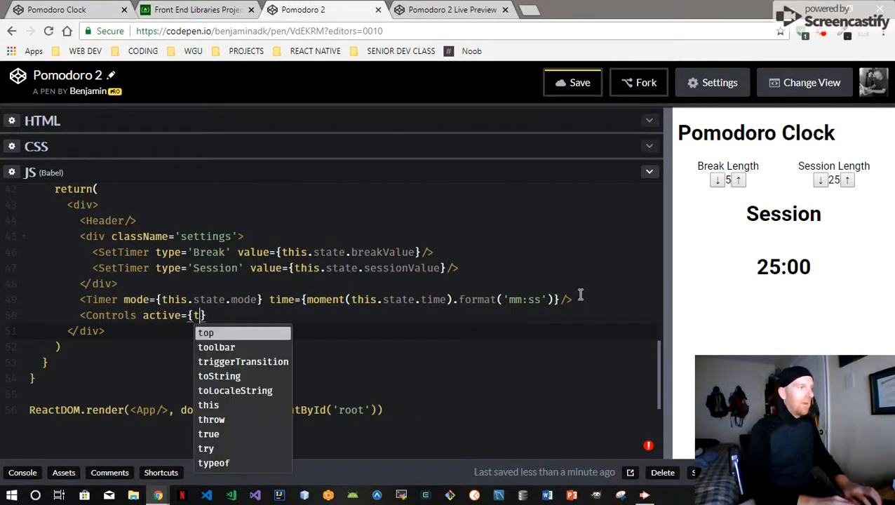
type("his")
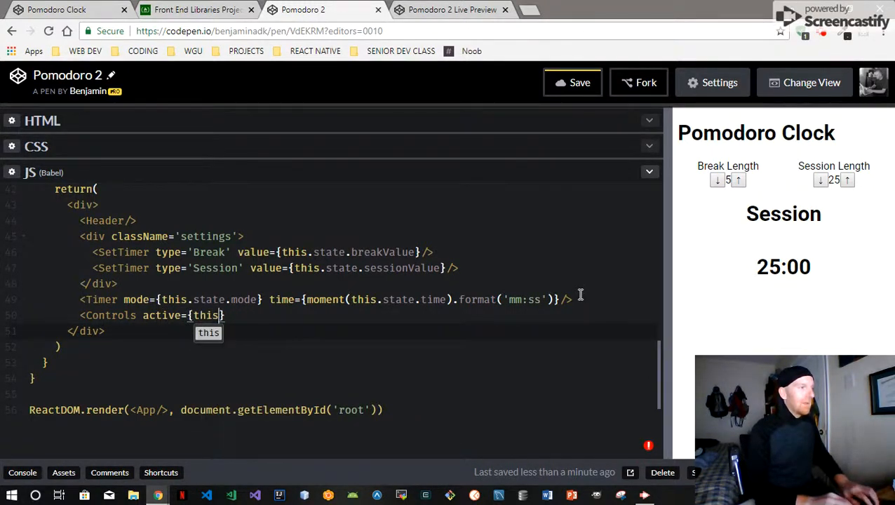
type(".state.ac")
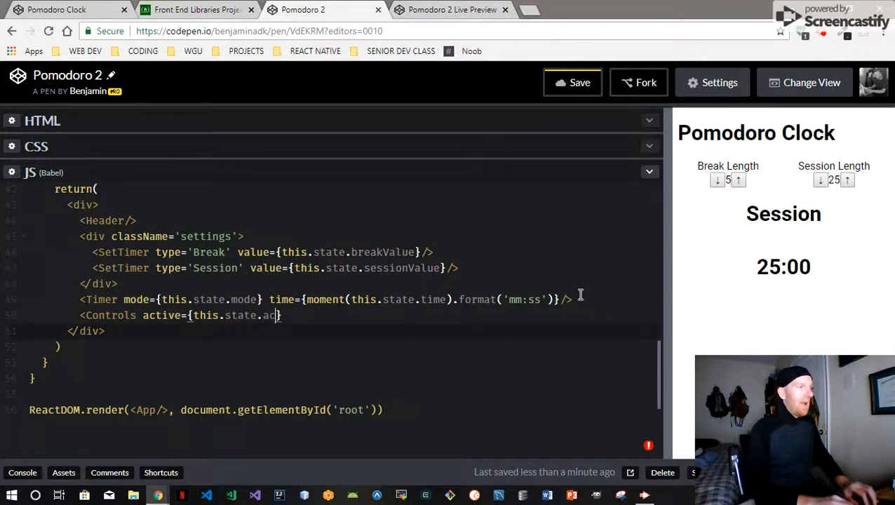
type("tive}")
type("active: false")
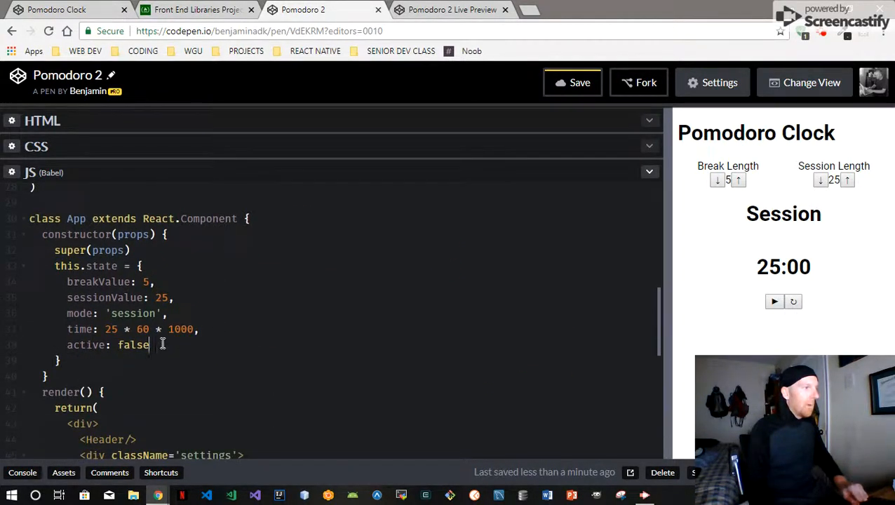
type("tr")
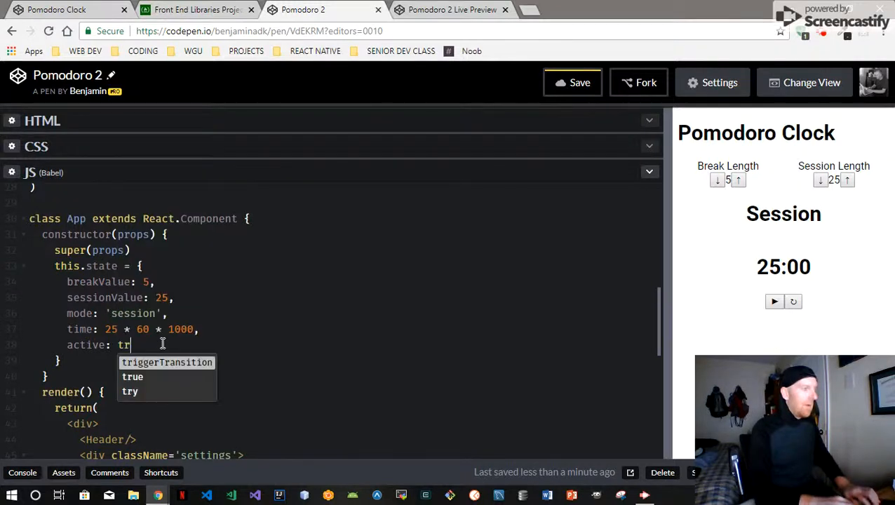
type("ue")
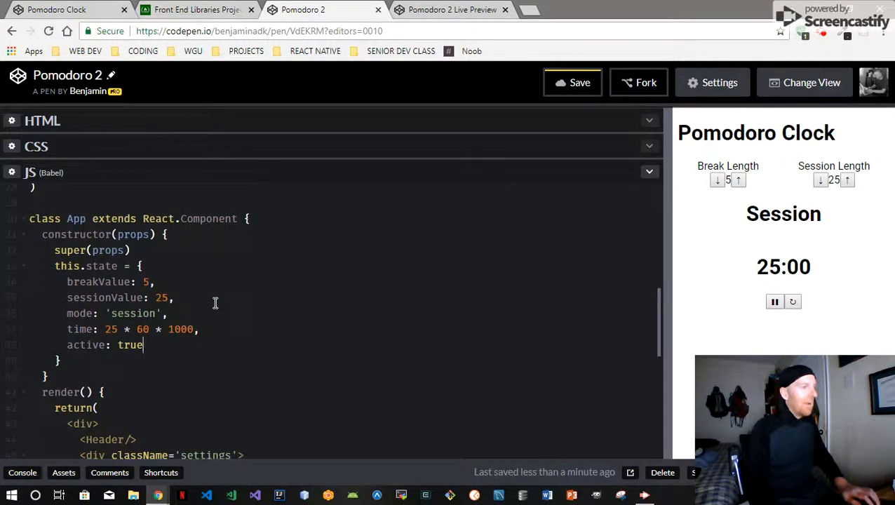
key("Backspace")
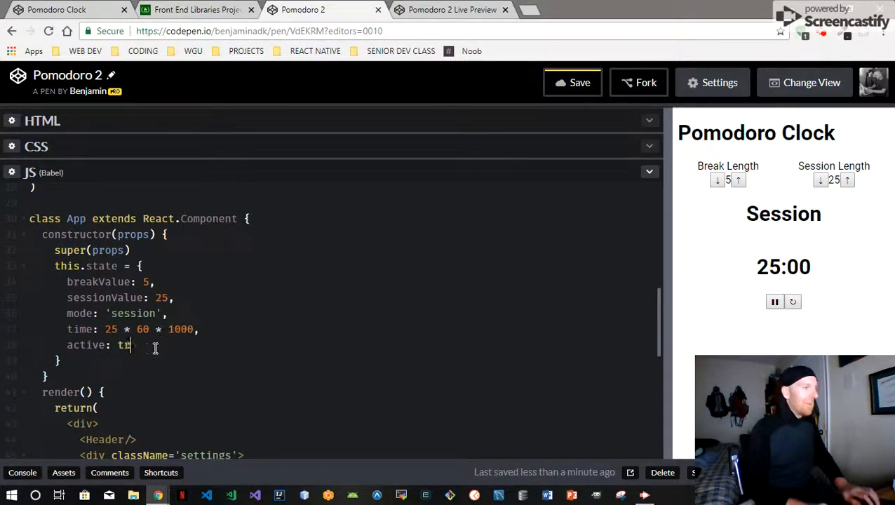
type("alse")
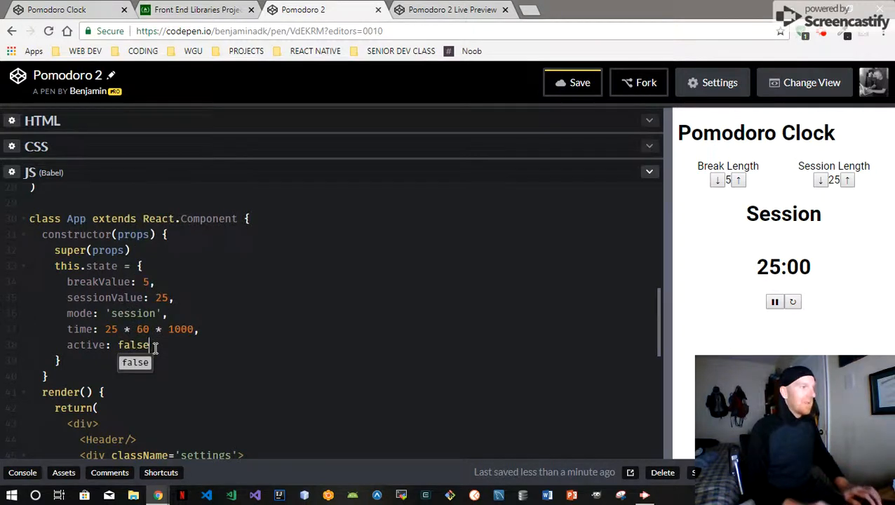
left_click(775, 302)
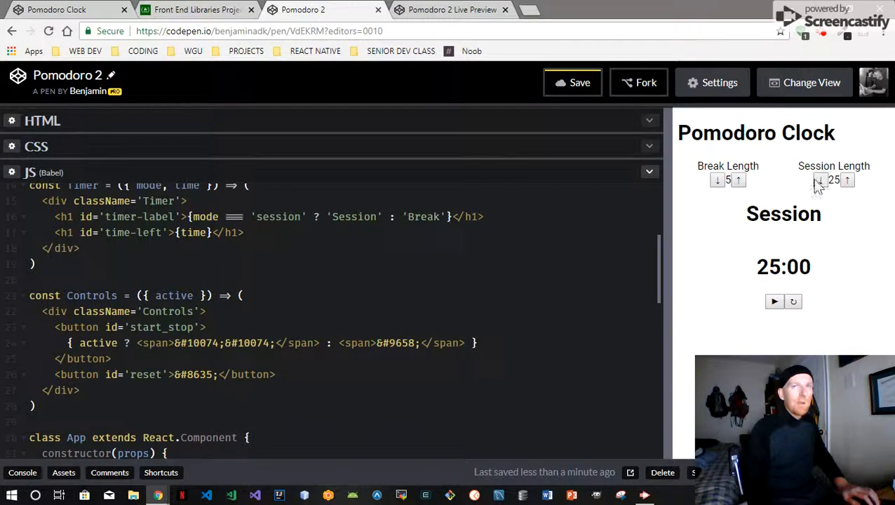
mouse_move(222, 296)
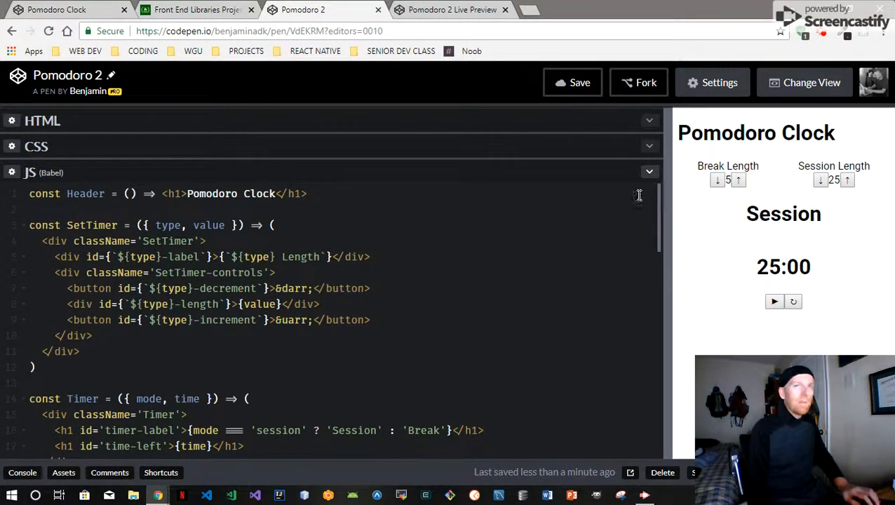
scroll("down", 3)
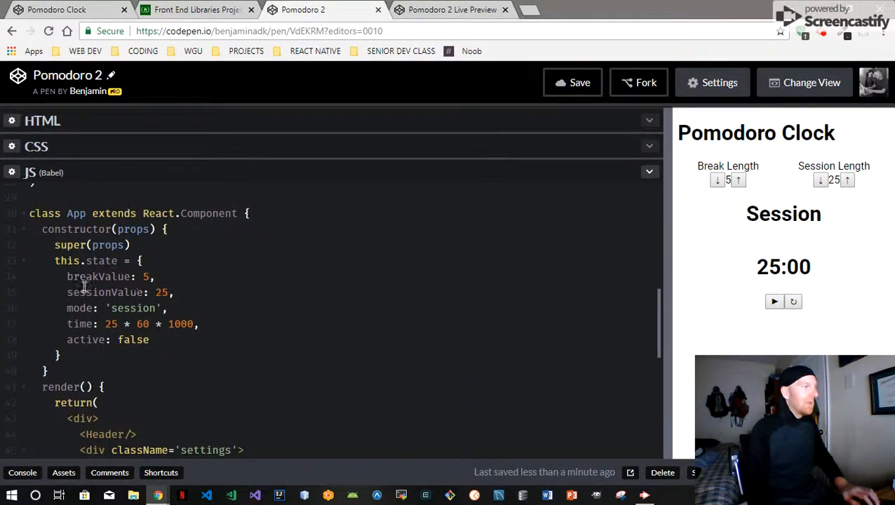
scroll("down", 3)
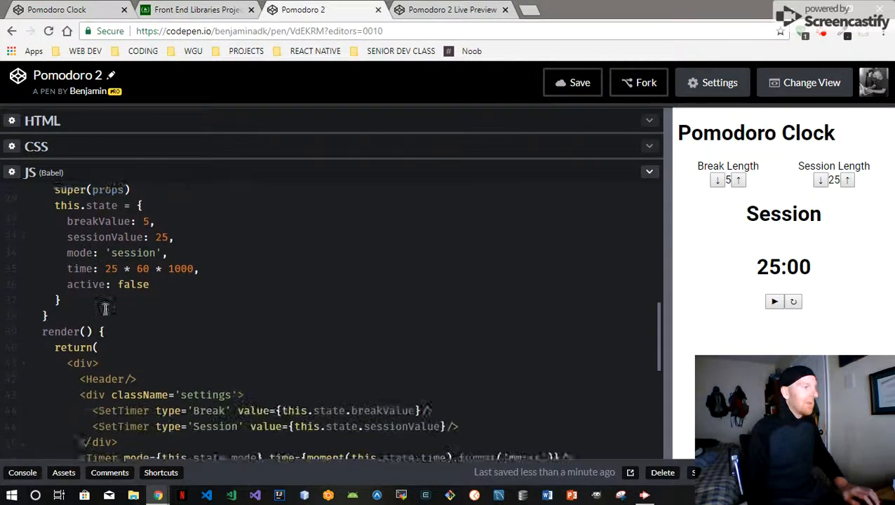
scroll("down", 3)
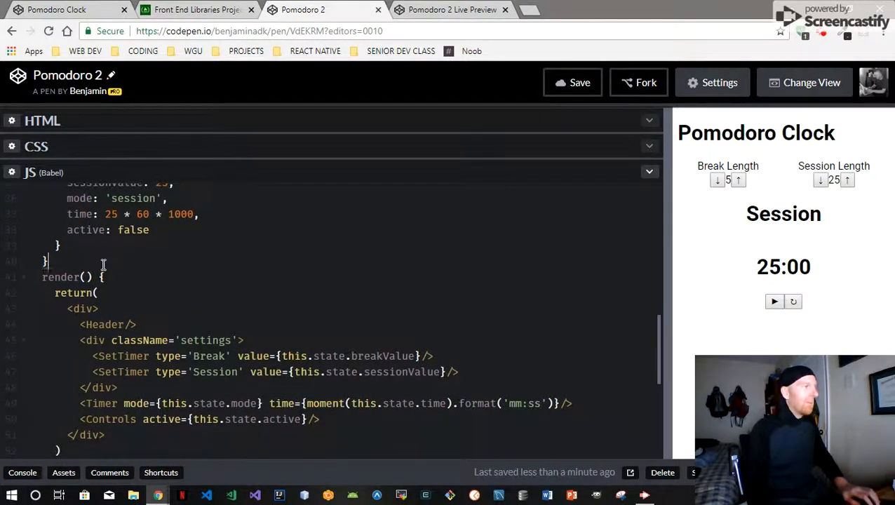
Step: Replace a half-typed handleIncreaseBreak with 'handleSetTimers =' after the constructor
key("enter")
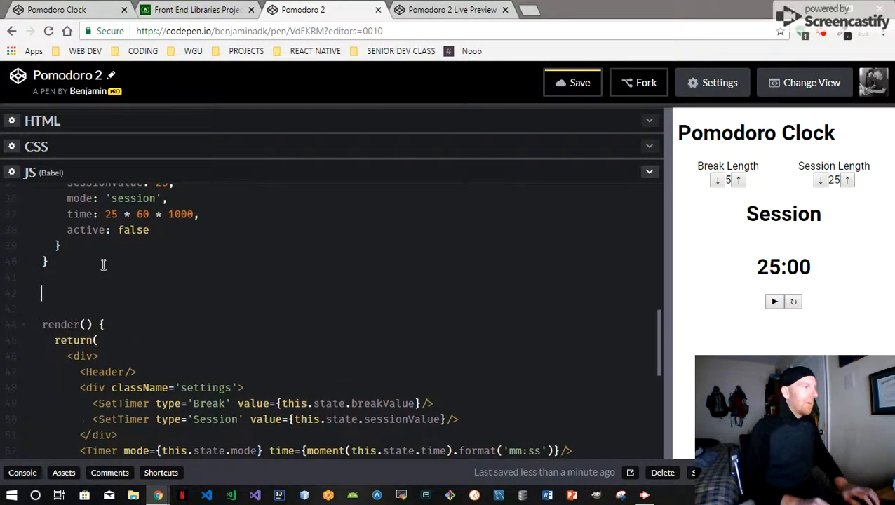
type("handle")
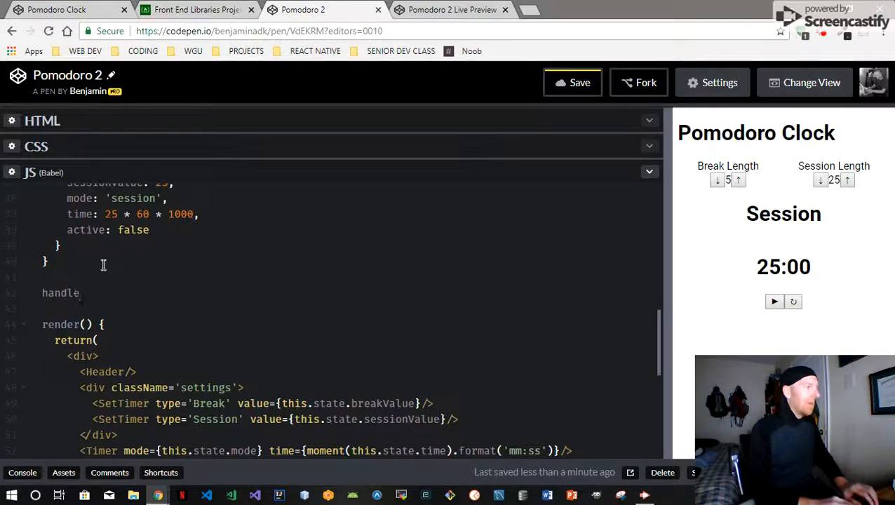
type("Increa")
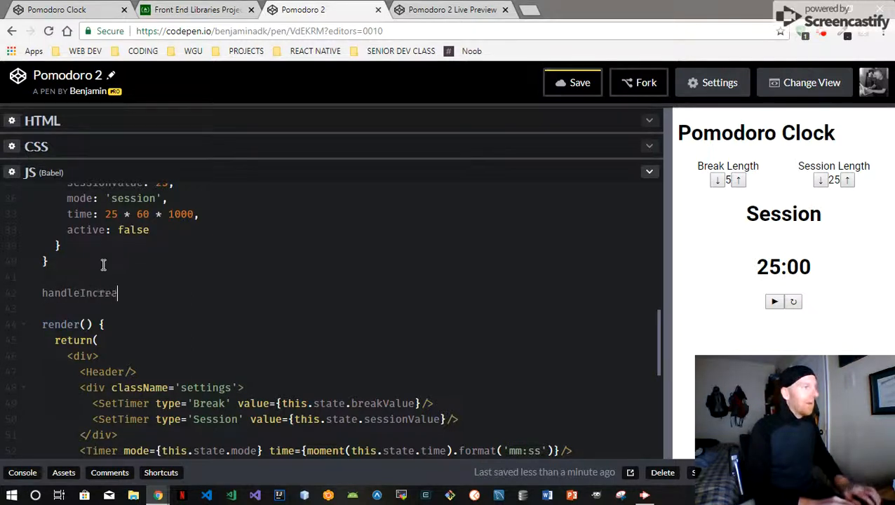
type("seBreak =(")
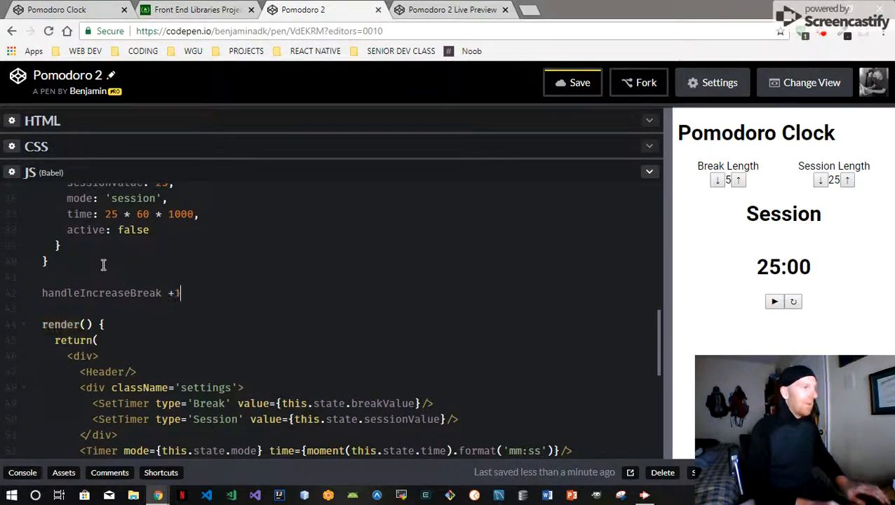
key("backspace")
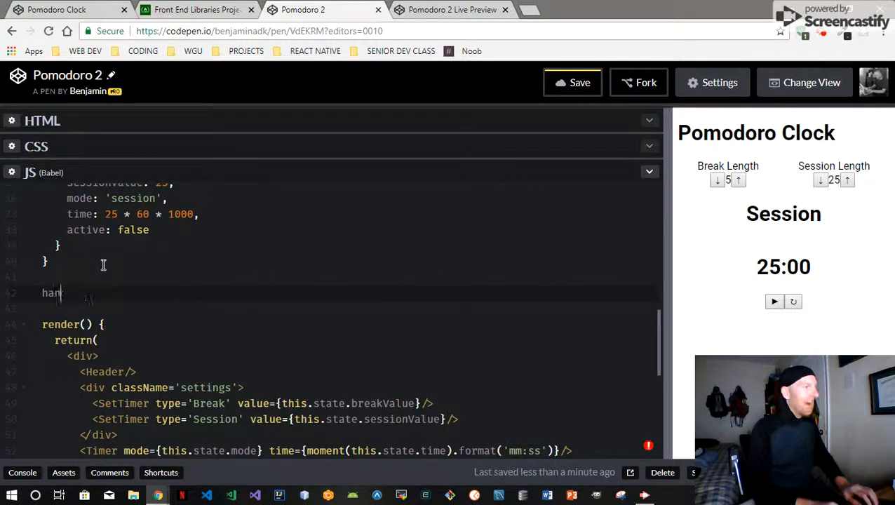
key("Backspace")
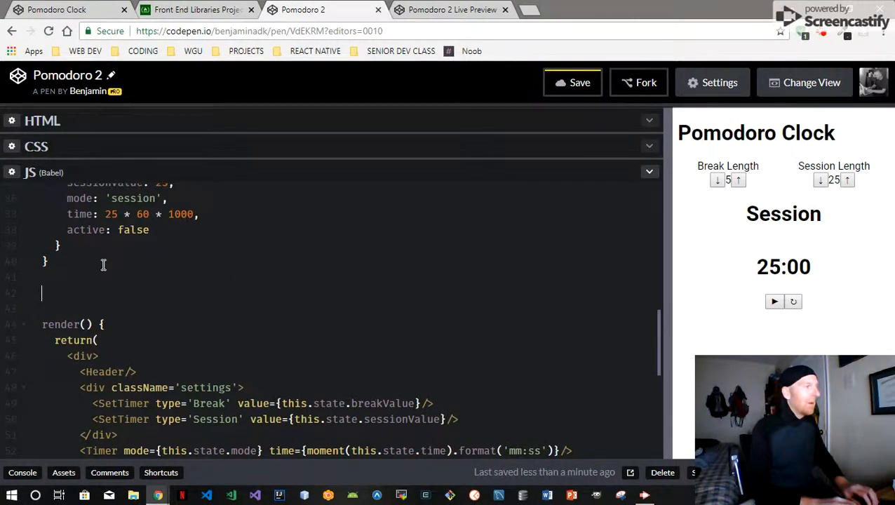
type("handle")
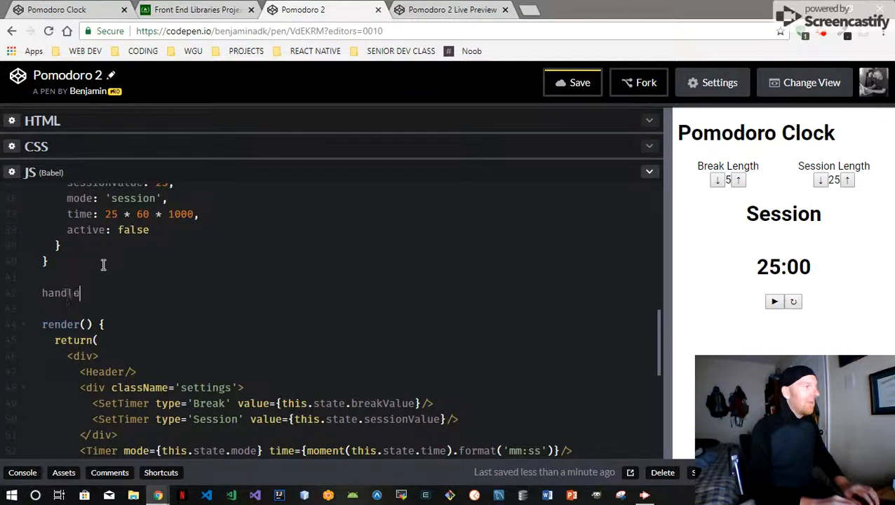
type("S")
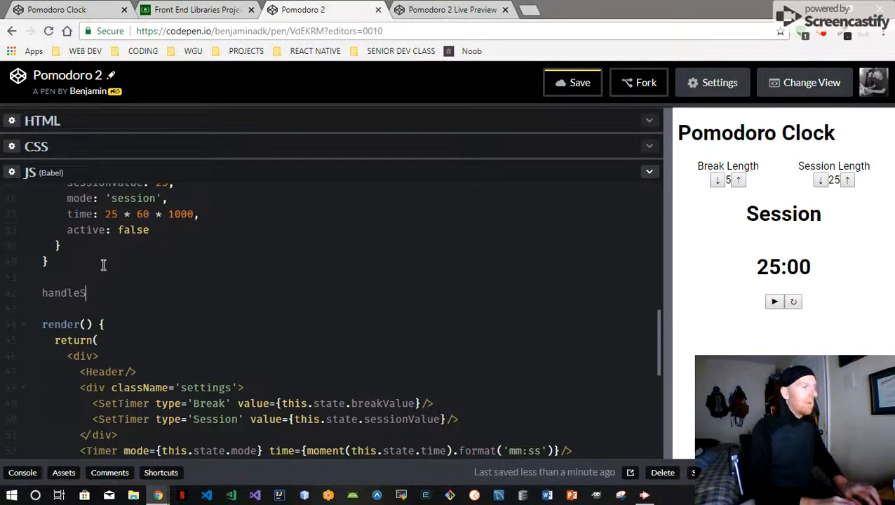
type("etTimers")
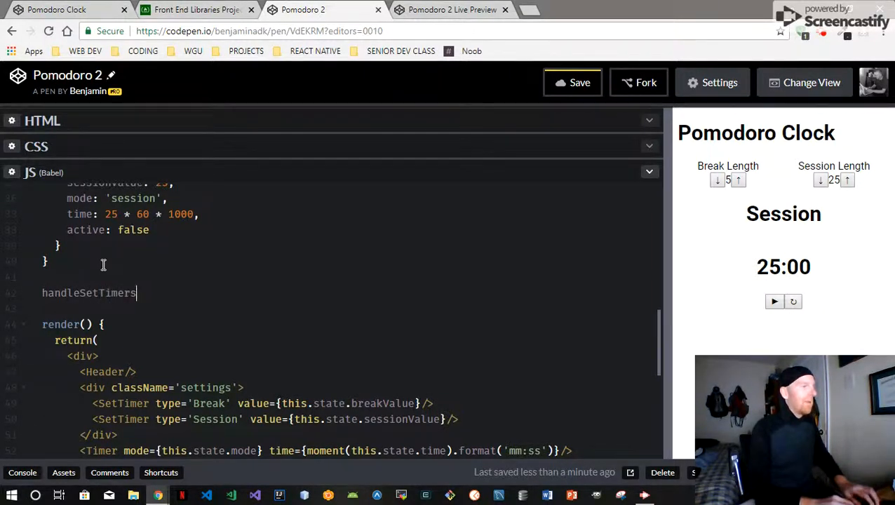
type("=")
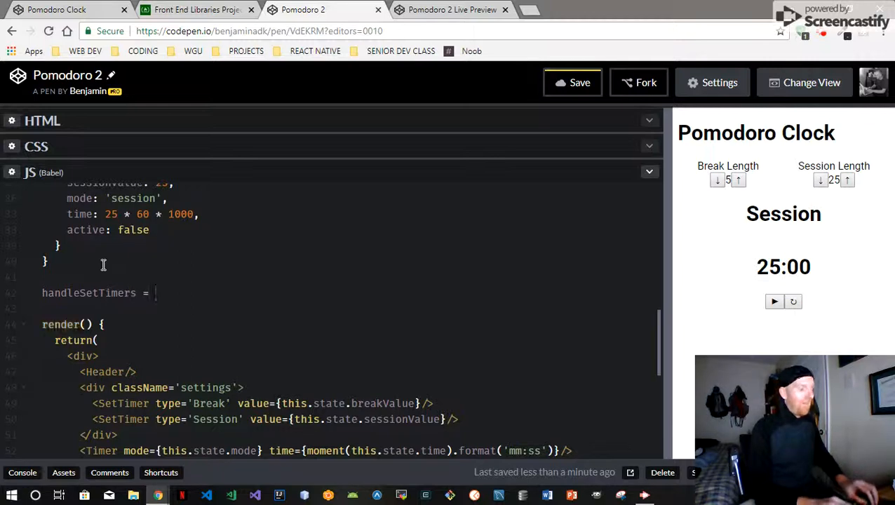
Step: Write handleSetTimers as an arrow function taking inc and type parameters
type("() =>")
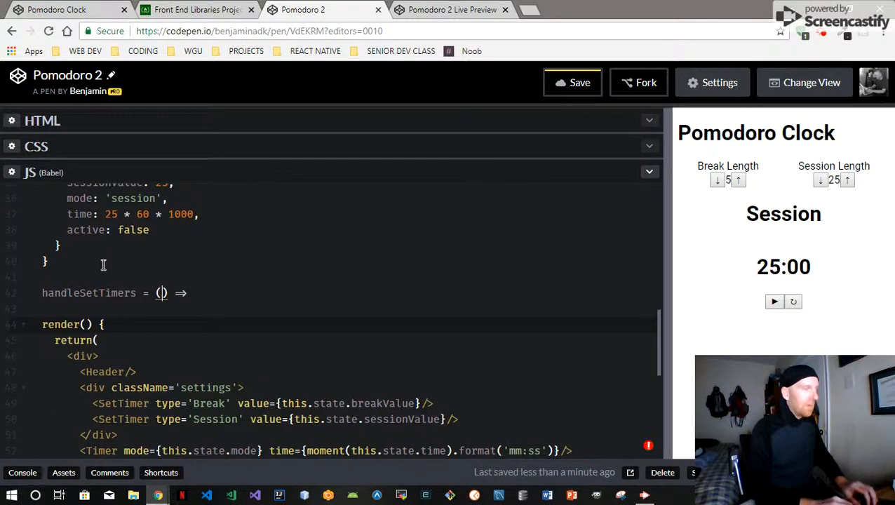
type("i")
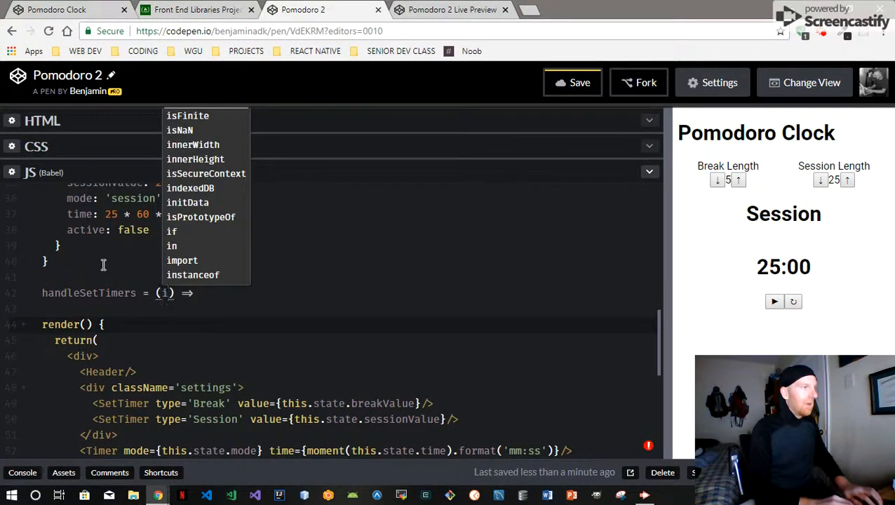
type("inc")
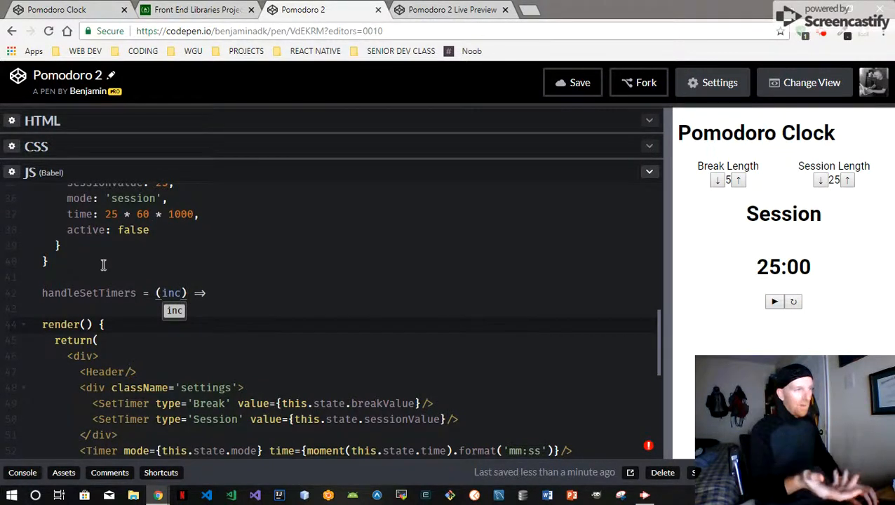
type(",")
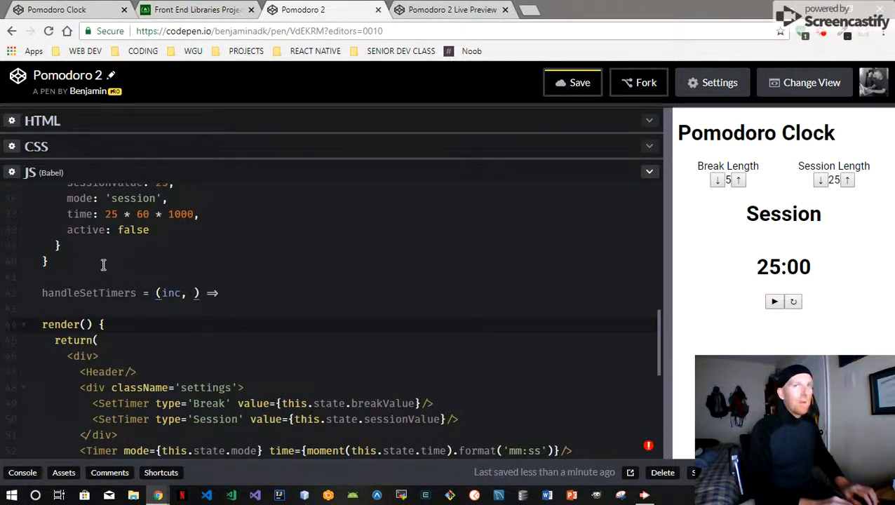
type("type")
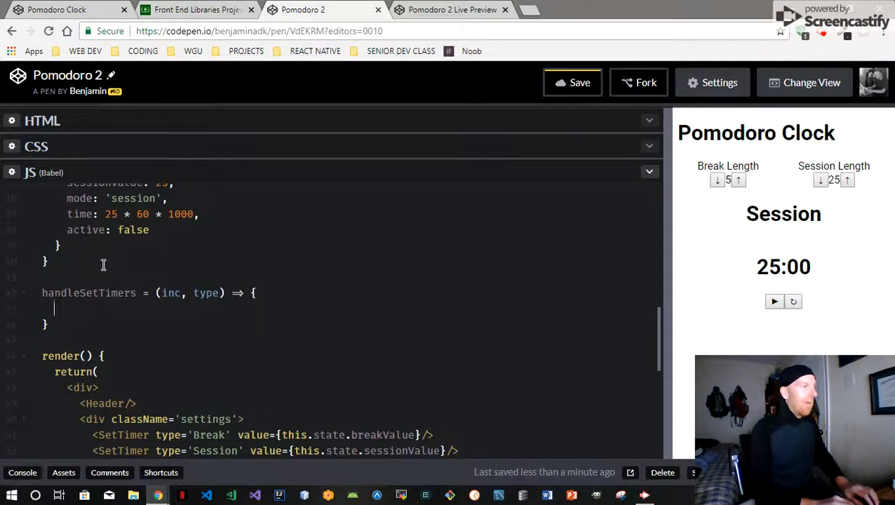
Step: Add a this.setState({}) call to handleSetTimers and begin a computed type key
type("this.s")
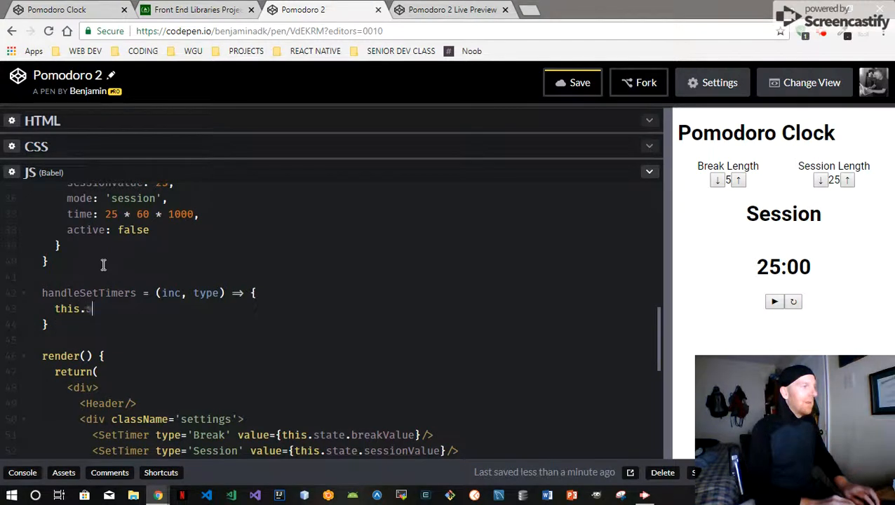
type("setState")
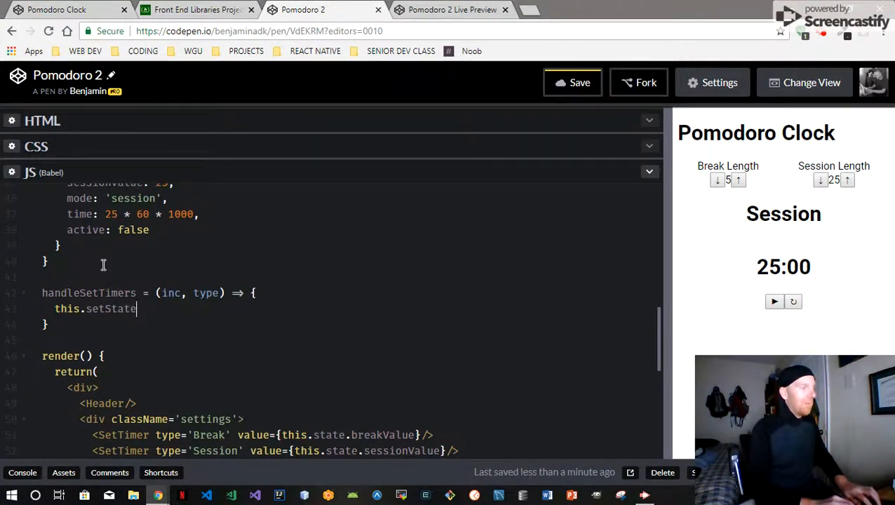
type("({})")
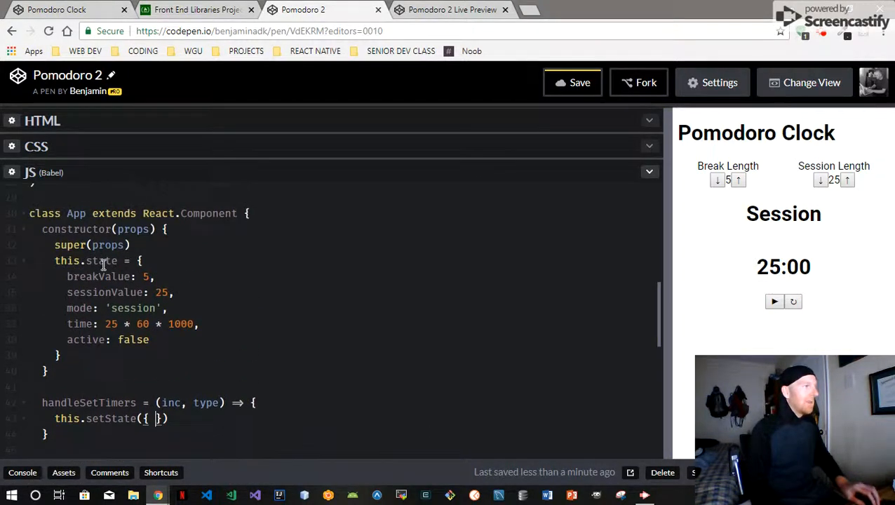
scroll("down", 3)
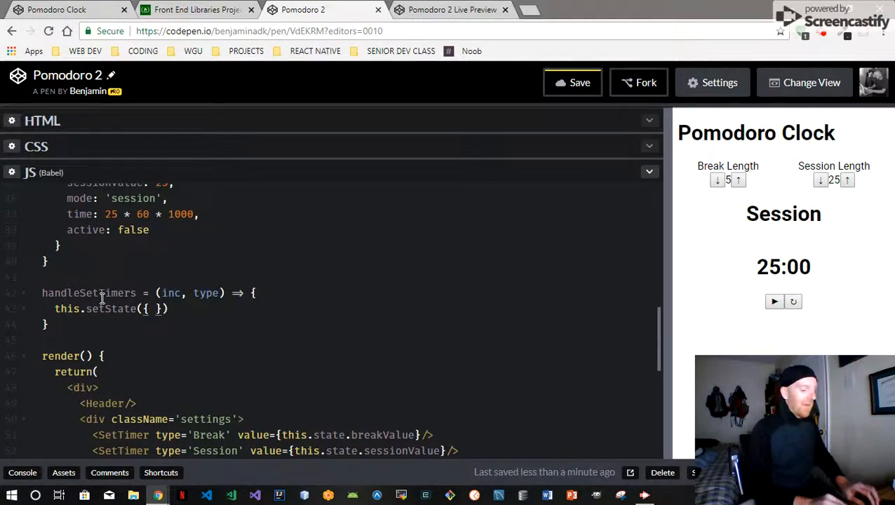
type("[]")
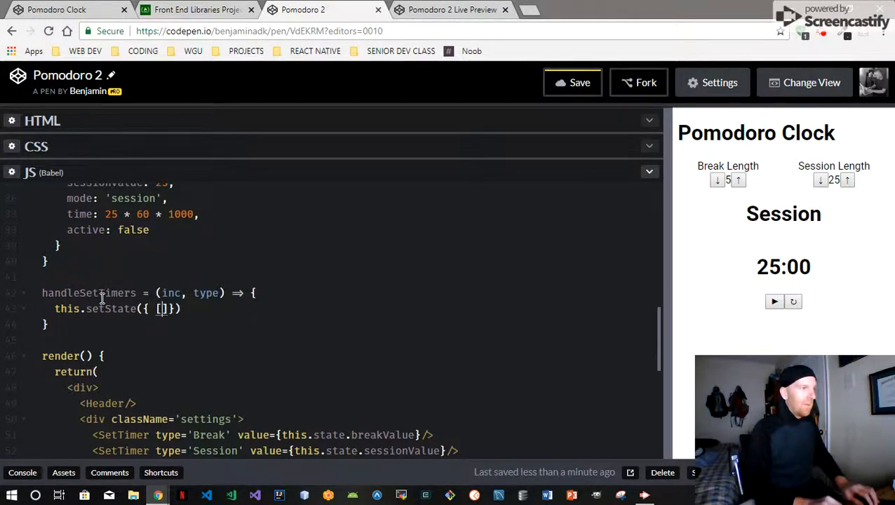
type("type")
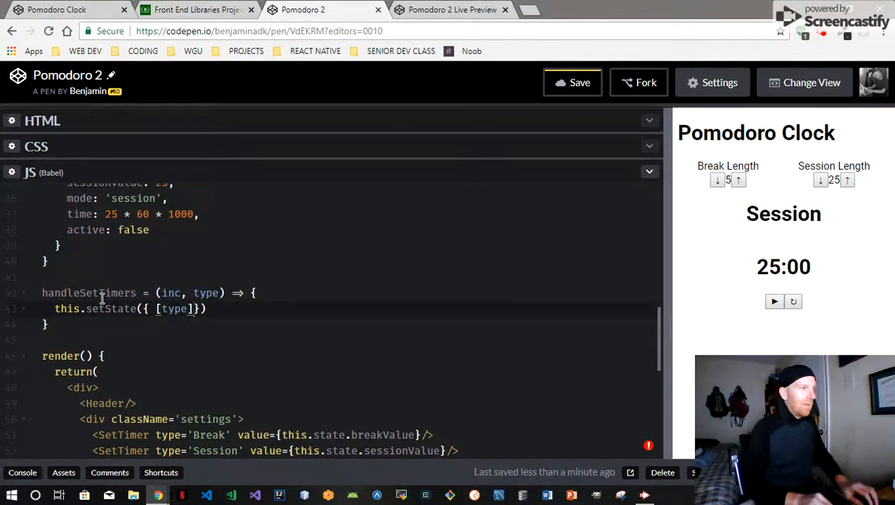
type("V")
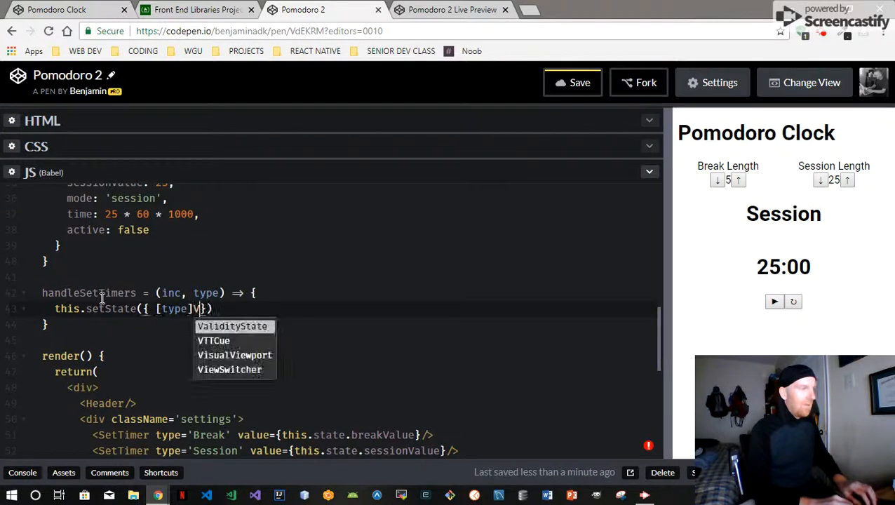
type("alue")
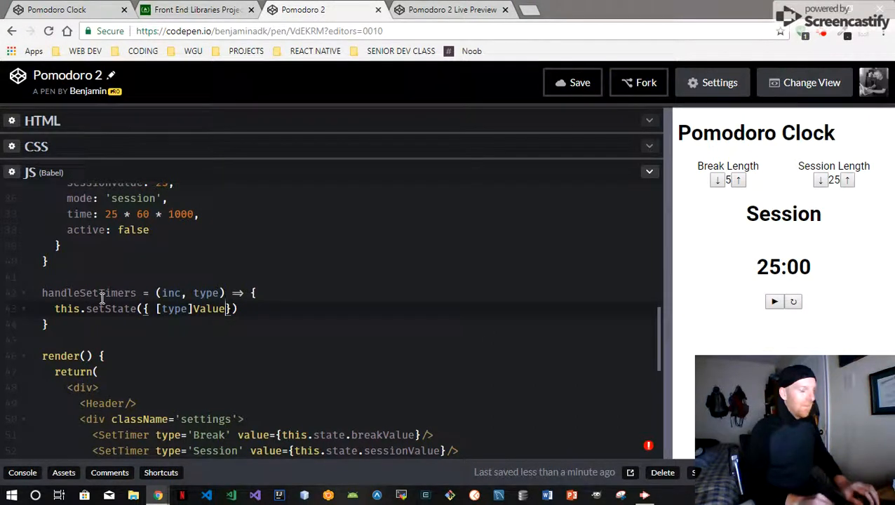
type(":")
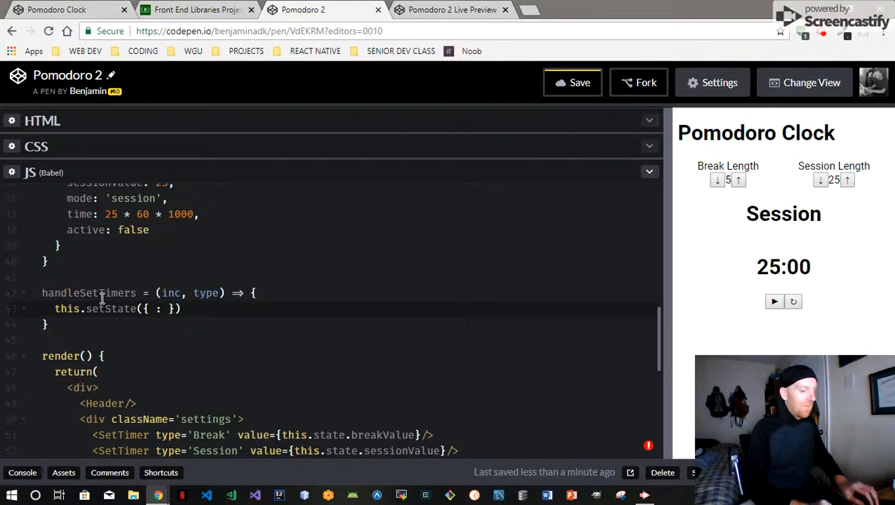
type("[]")
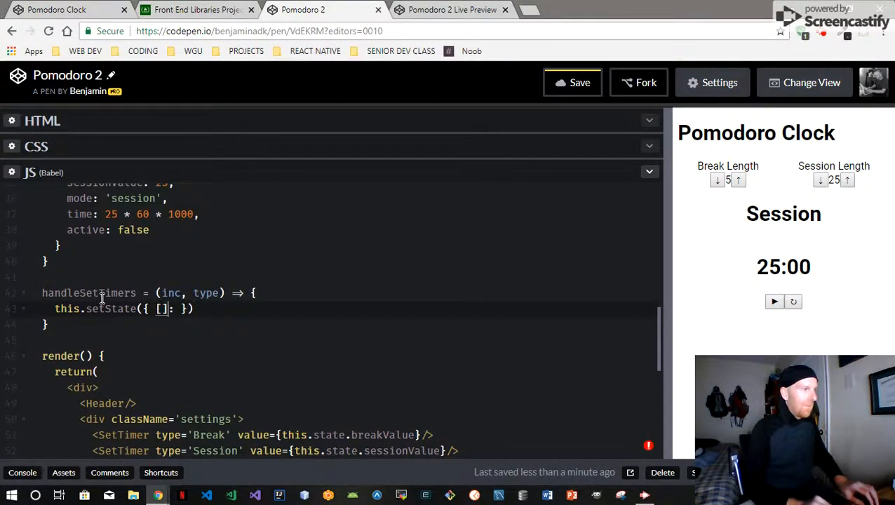
type("'")
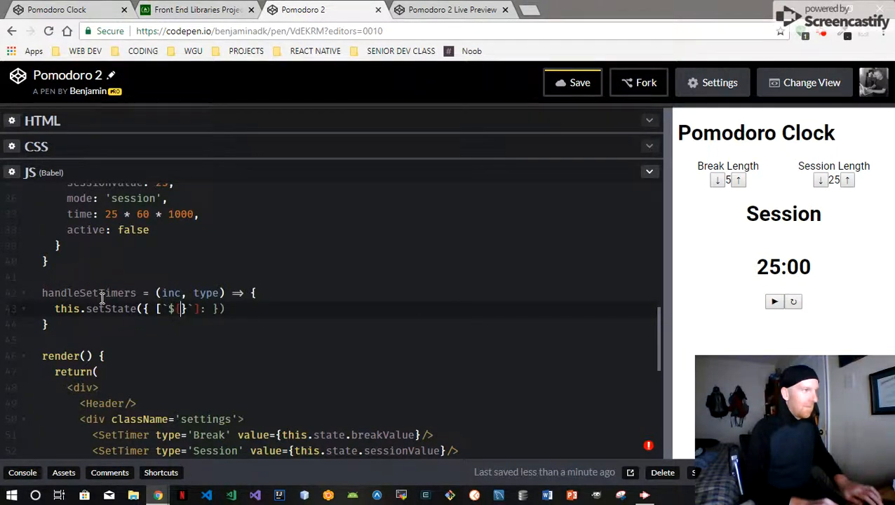
type("ty")
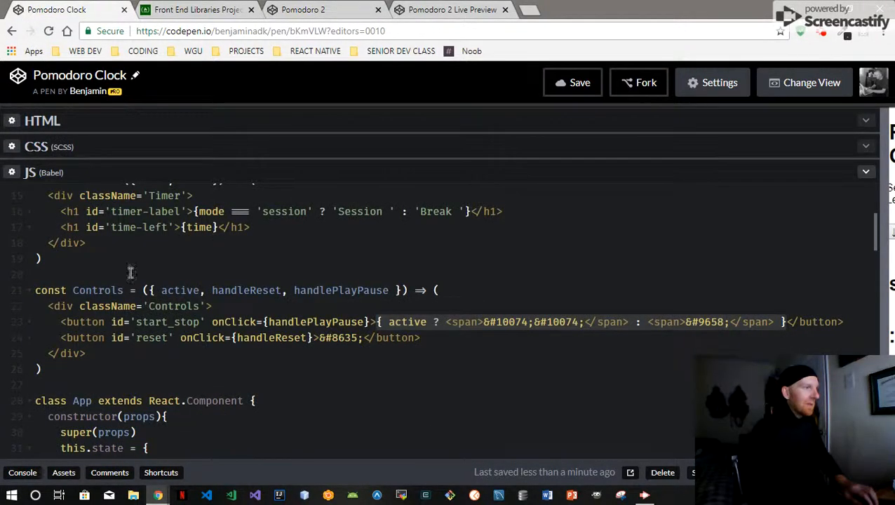
Step: Review handleSetTimers in the original Pomodoro Clock pen, then return to Pomodoro 2
scroll("down", 3)
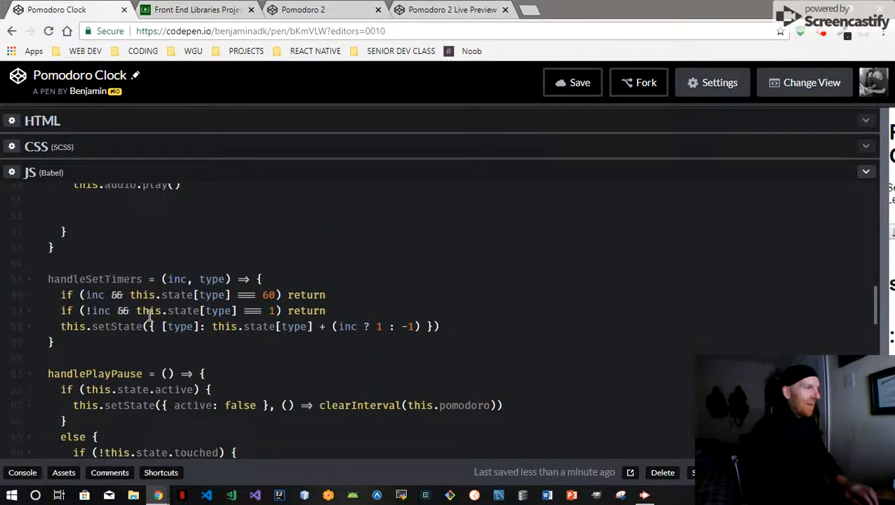
scroll("down", 3)
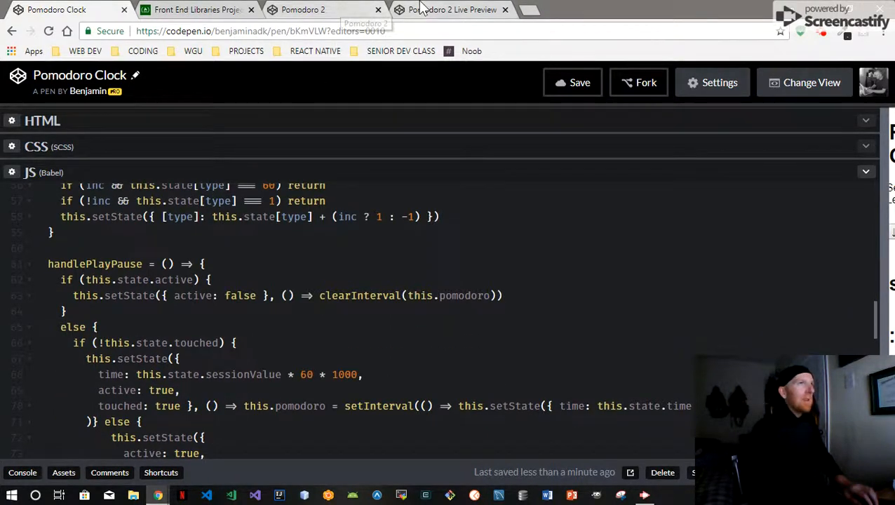
left_click(303, 9)
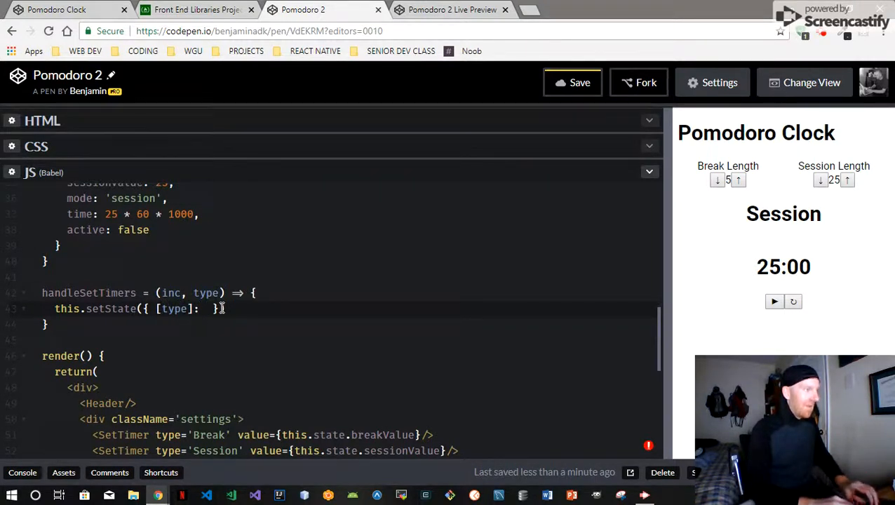
Step: Set the [type] key's value to this.state[type] in handleSetTimers' setState call
type("ic")
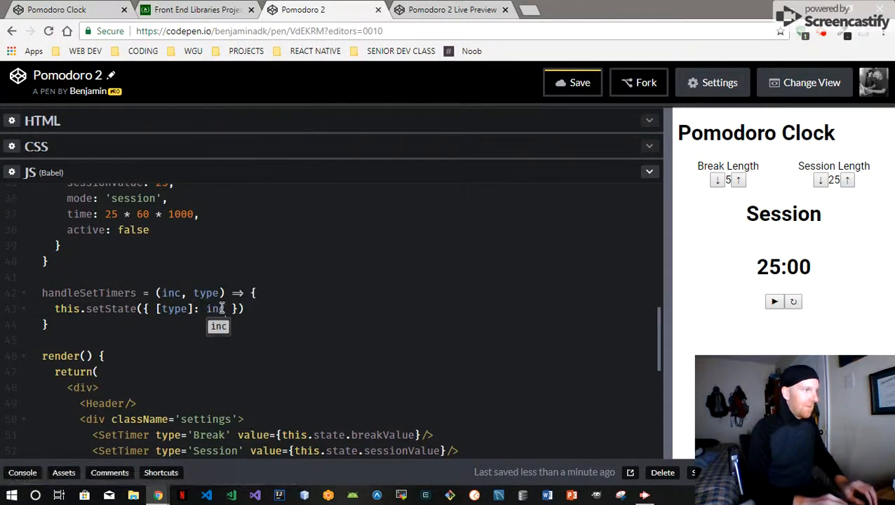
type("?")
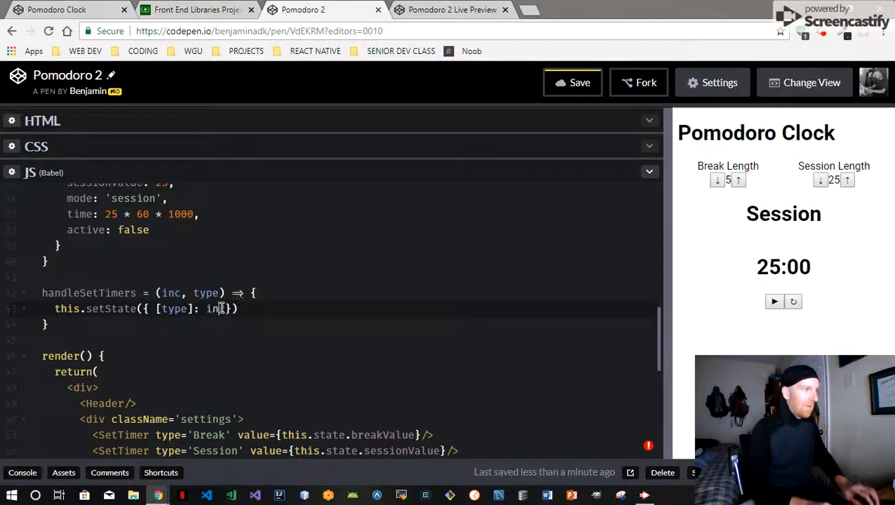
type("this.")
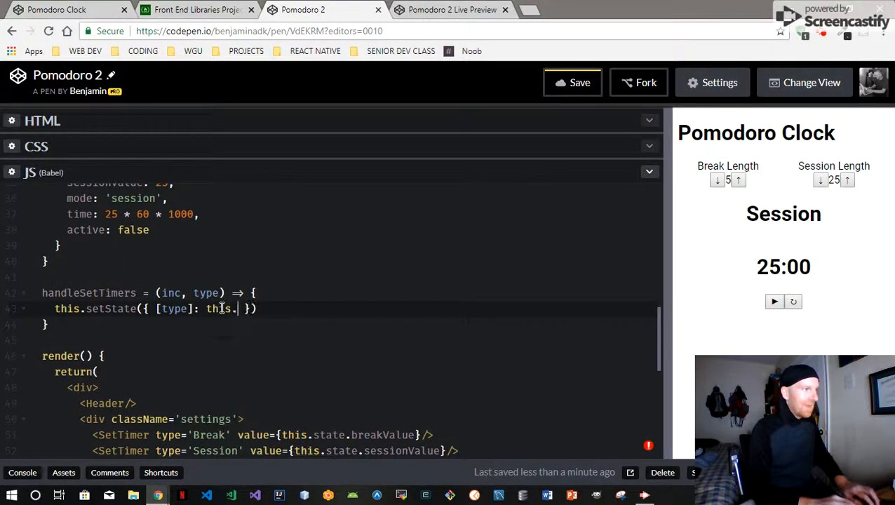
type("state")
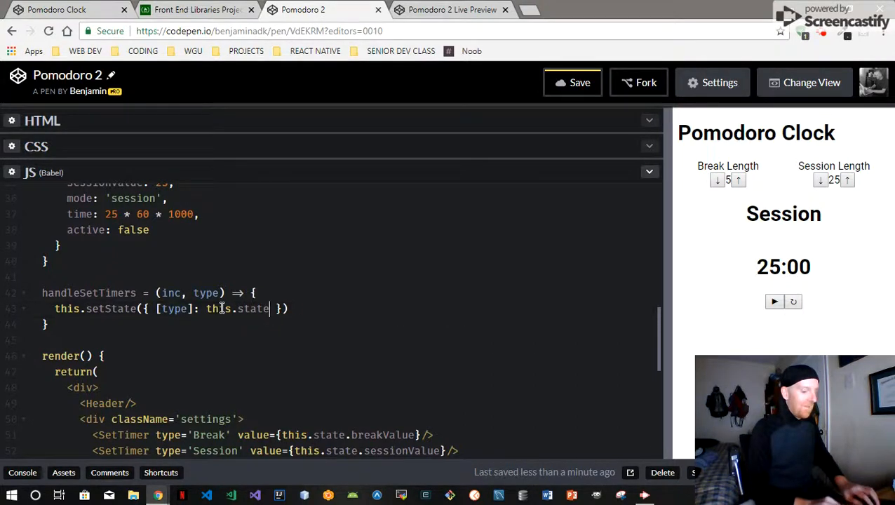
type("[type")
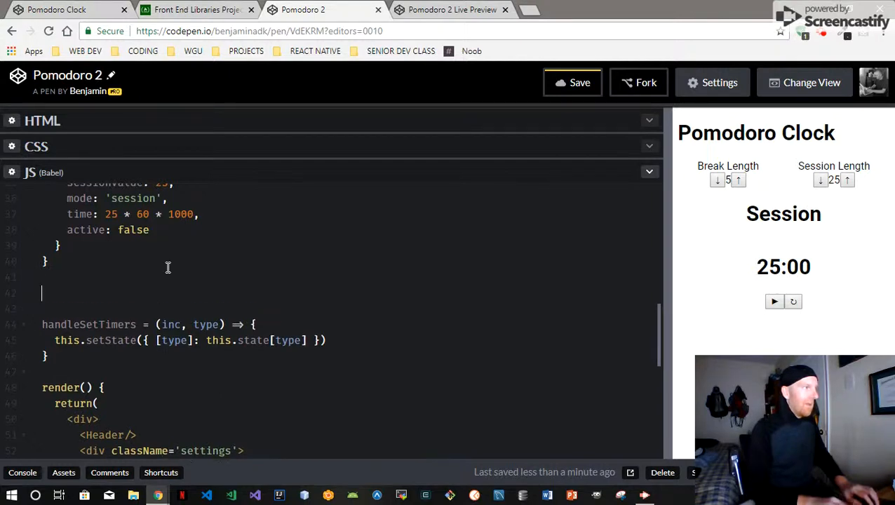
Step: Type the test call handleSetTimer(true, 'sessionValue') on its own line above handleSetTimers
type("handleSet")
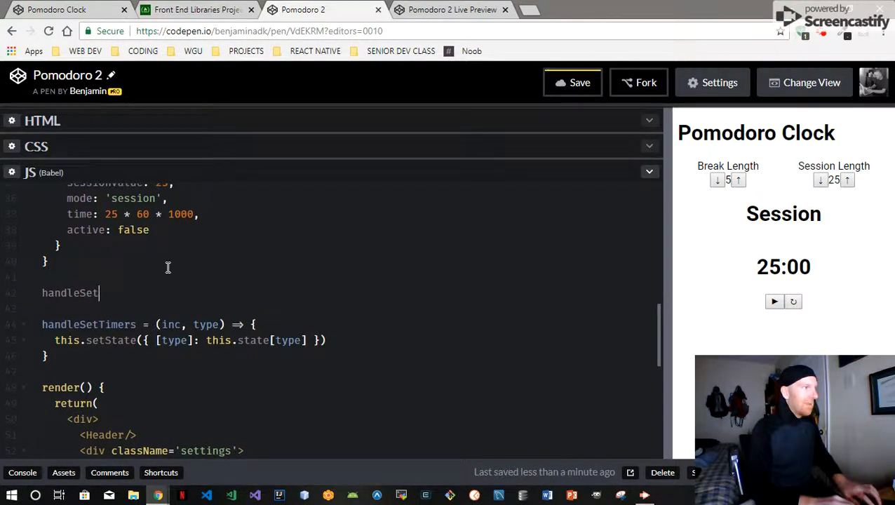
type("Timer")
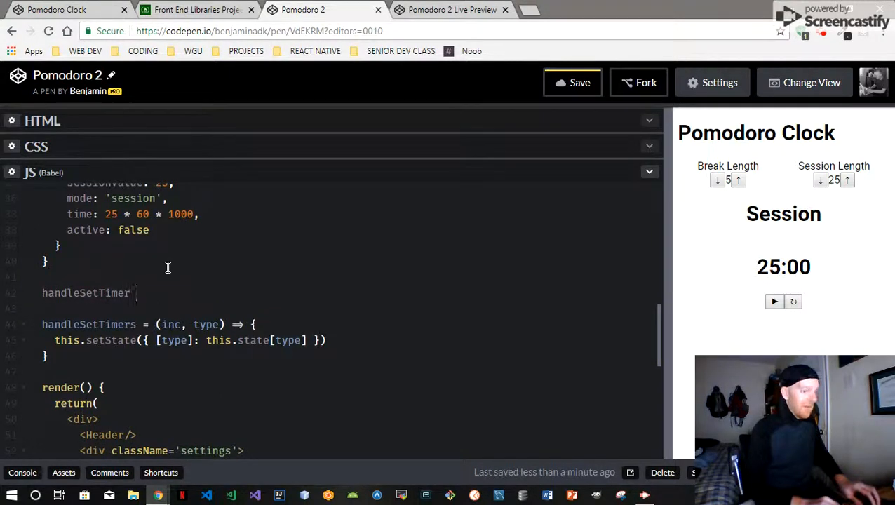
type("()")
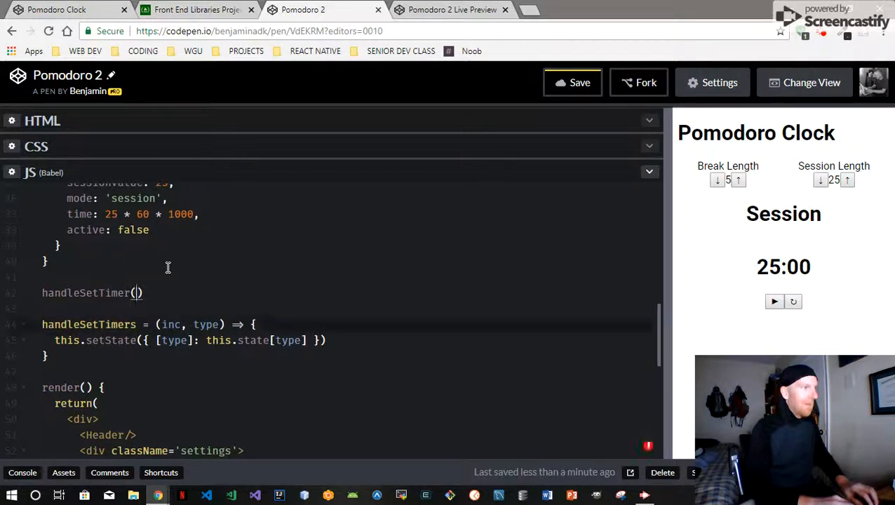
type("true,")
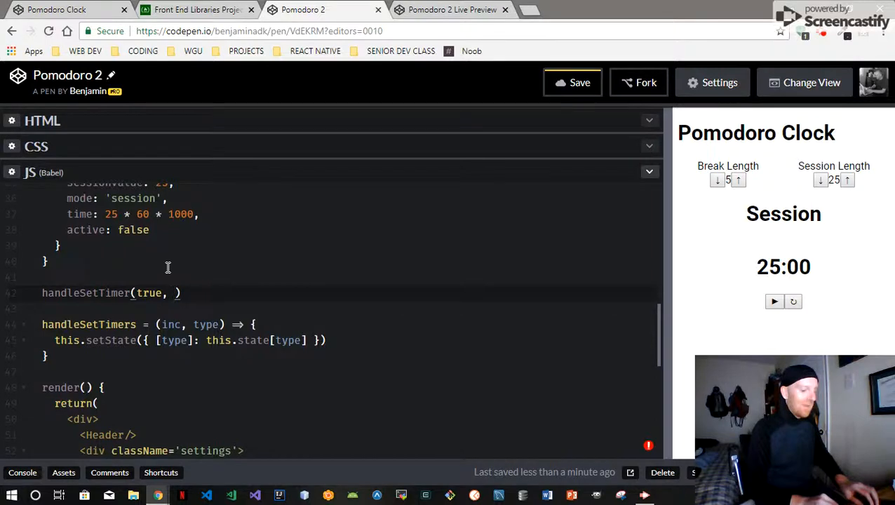
type("'")
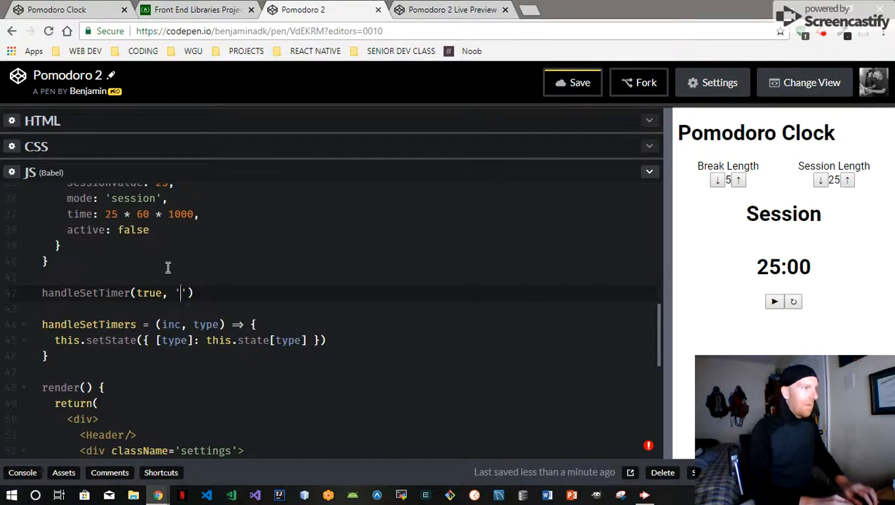
type("session")
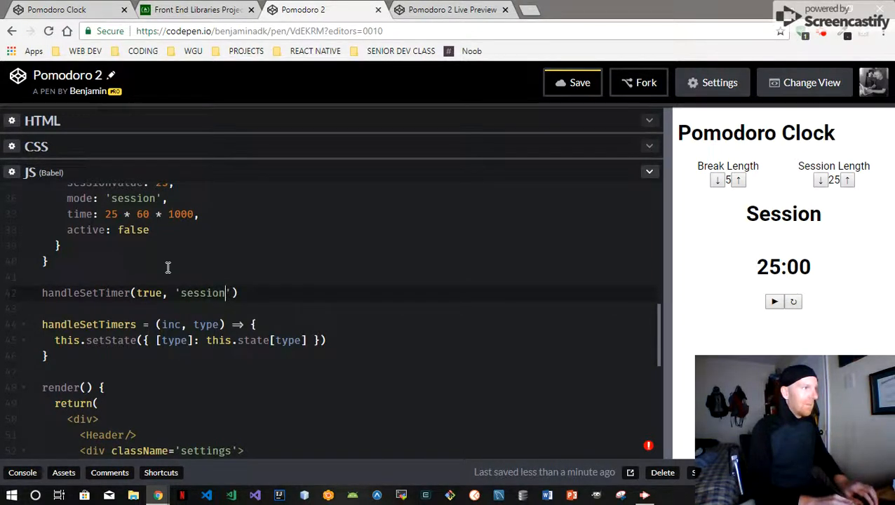
type("Va")
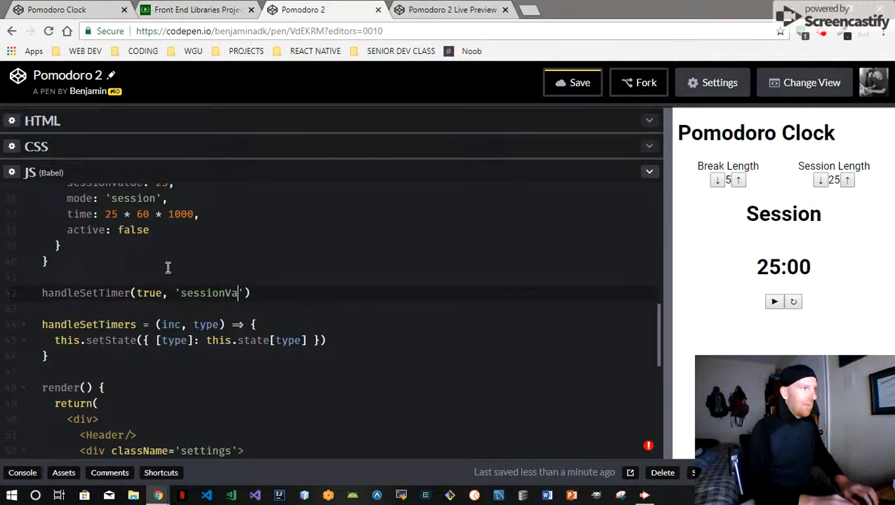
type("lue")
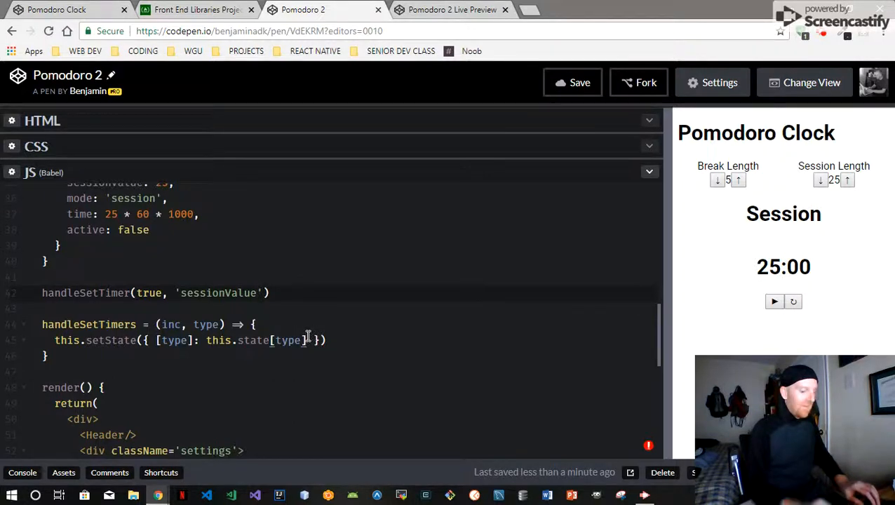
Step: Append + (inc ? 1 : -1) to this.state[type] in the handleSetTimers setState call
type("inc")
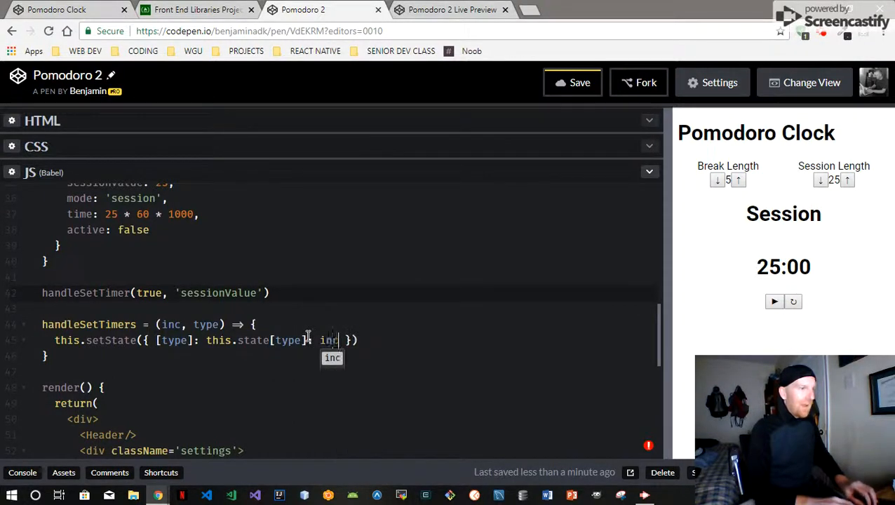
type("?")
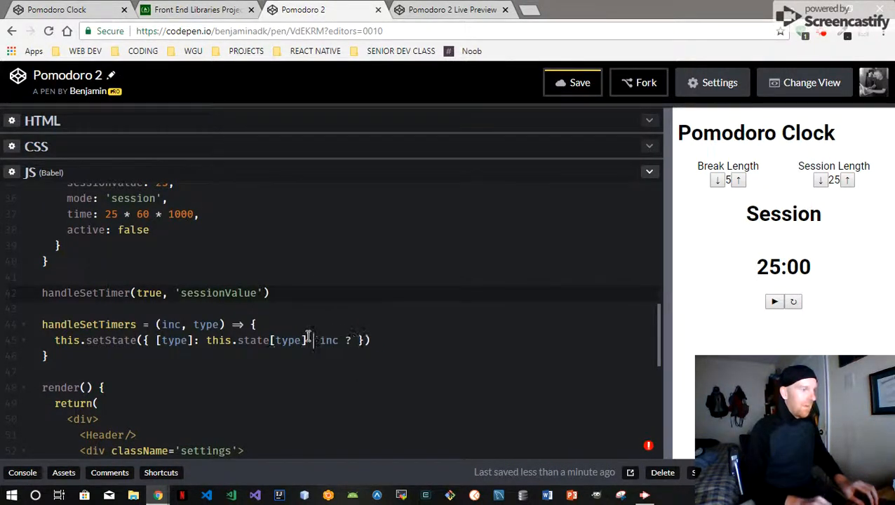
type("+")
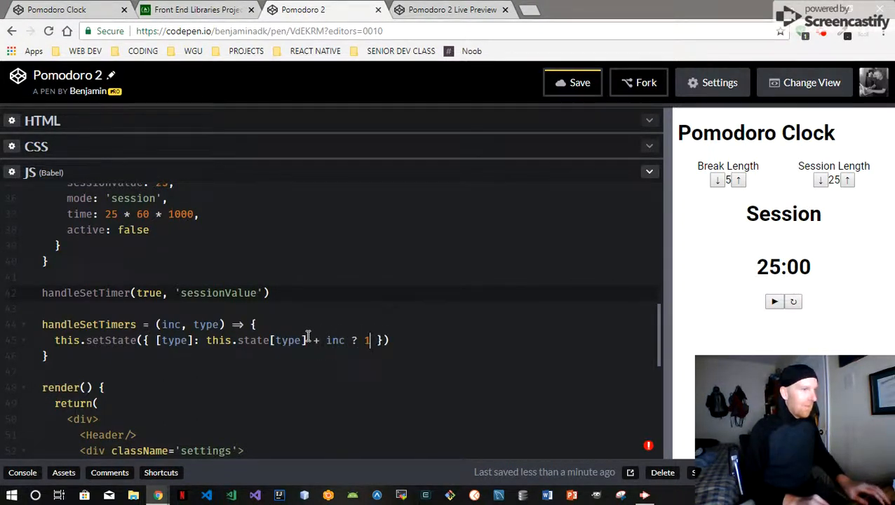
type(":")
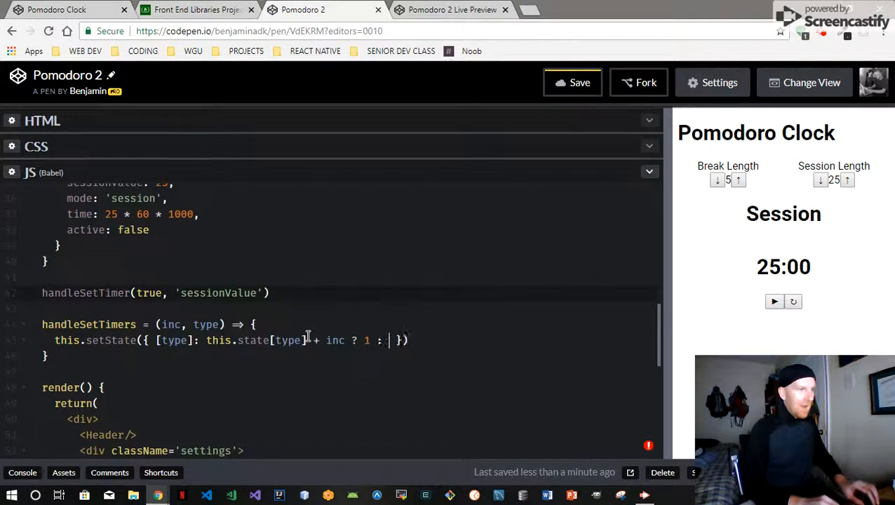
type("-1)")
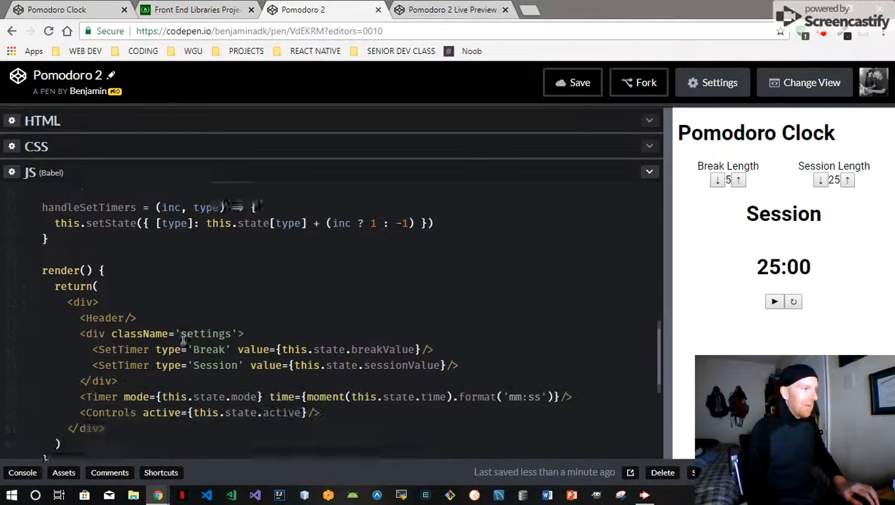
Step: Pass handleClick={this.handleSetTimers} to the Break SetTimer element in render()
scroll("down", 3)
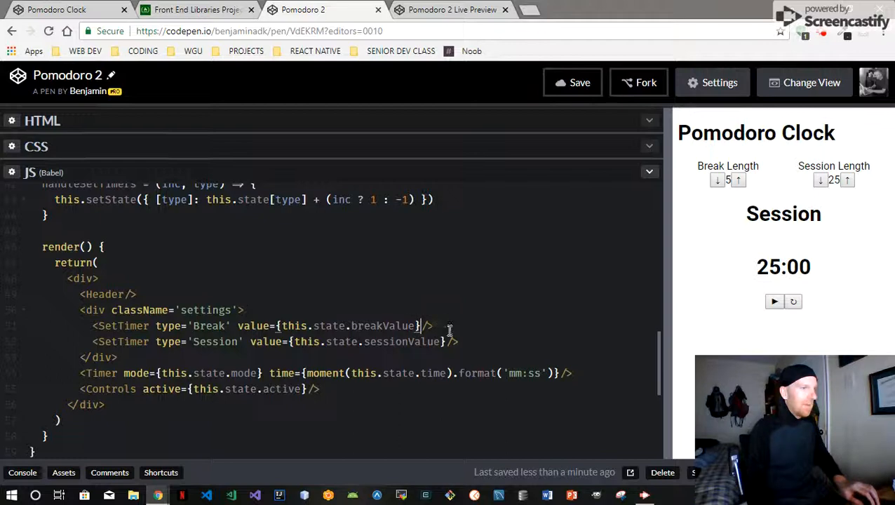
type("handleClick")
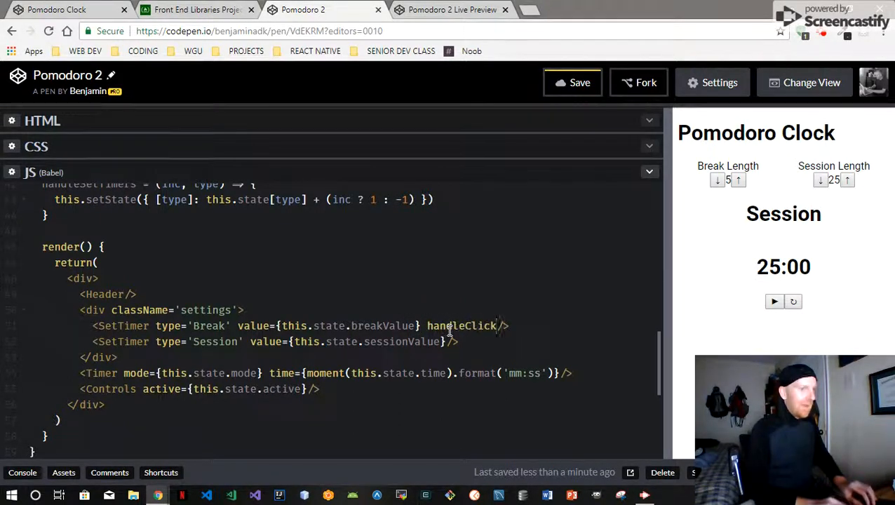
type("{}")
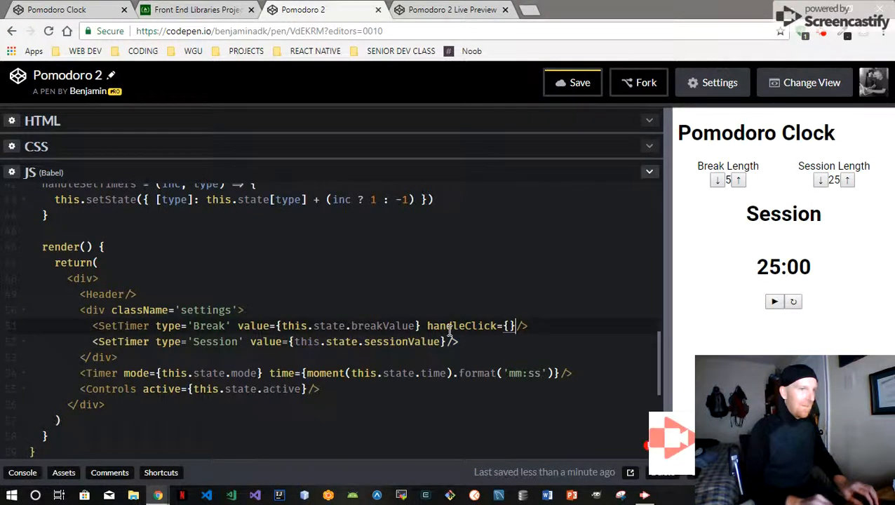
type("this.s")
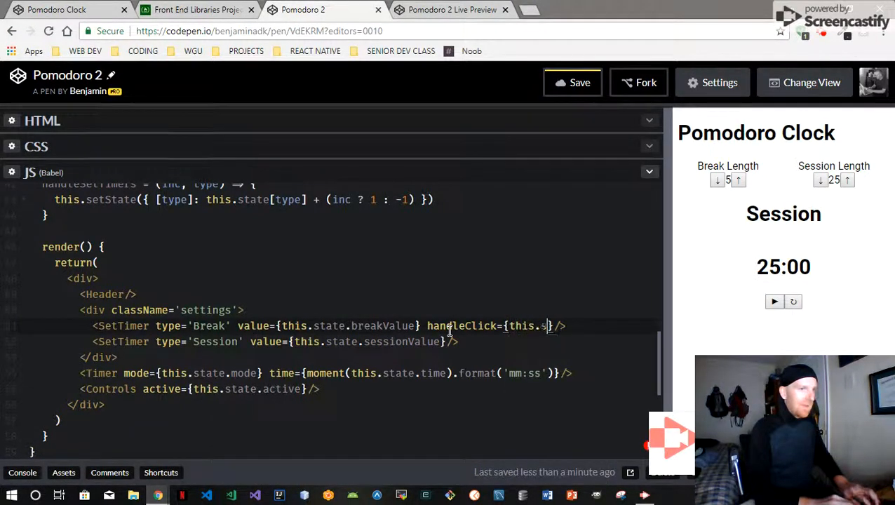
key("Backspace")
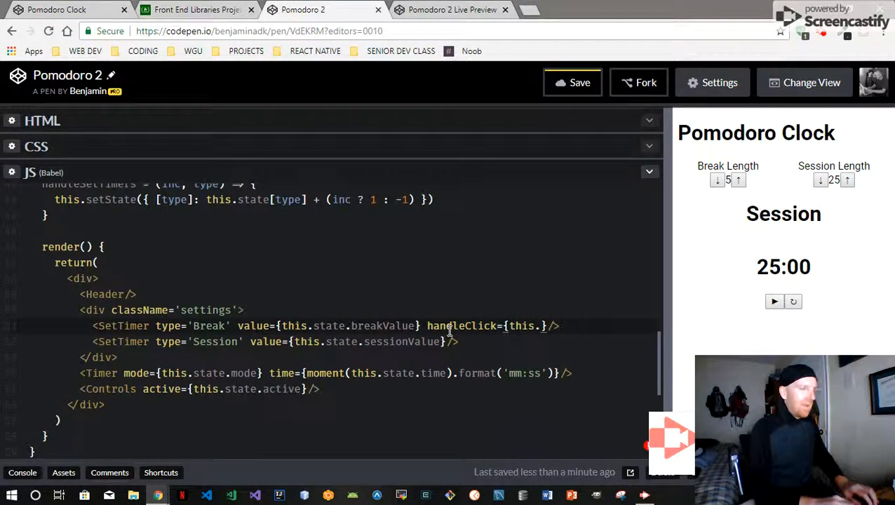
type("handle")
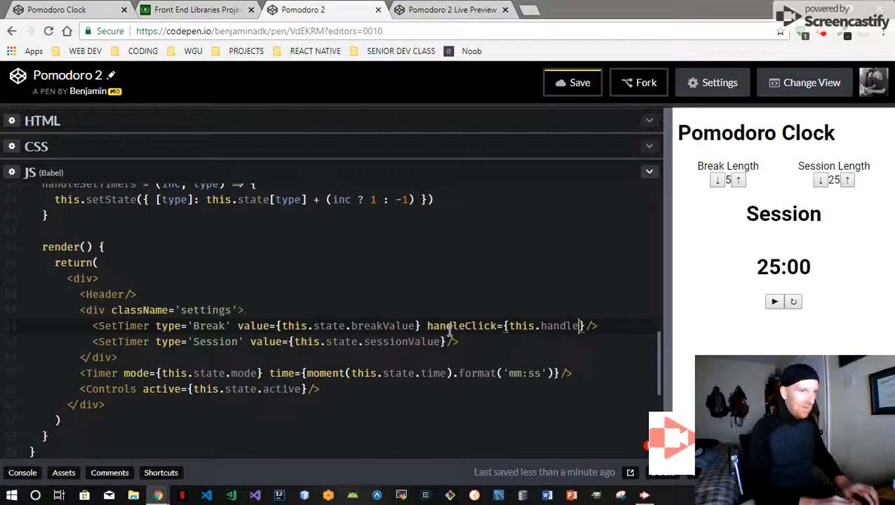
type("SetTimers")
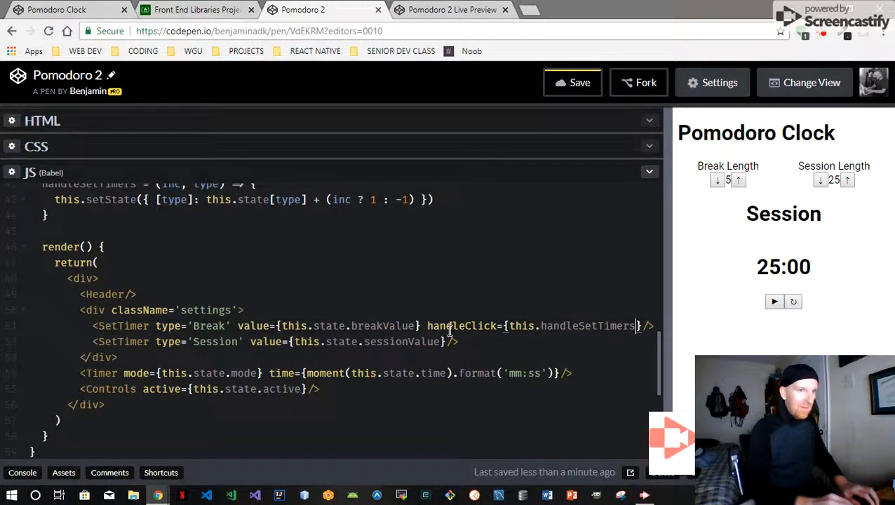
scroll("down", 3)
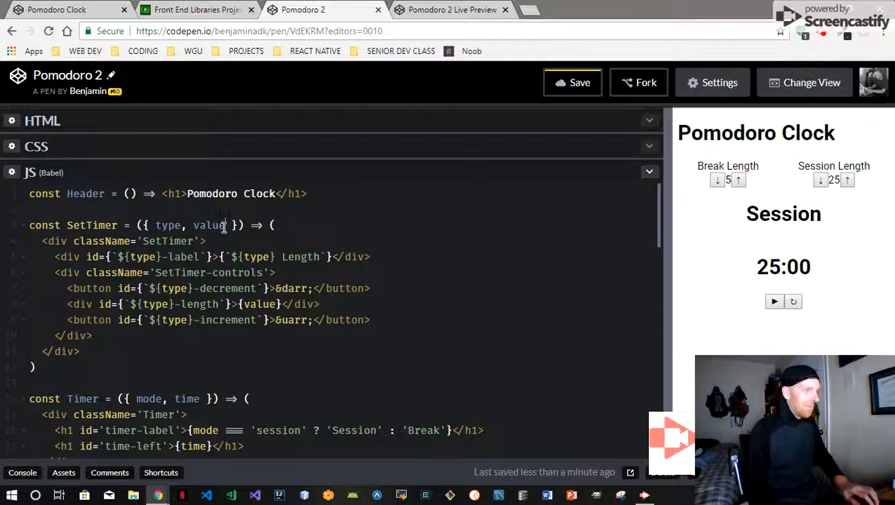
Step: Add handleClick to SetTimer's destructured props next to type and value
type("handleClick")
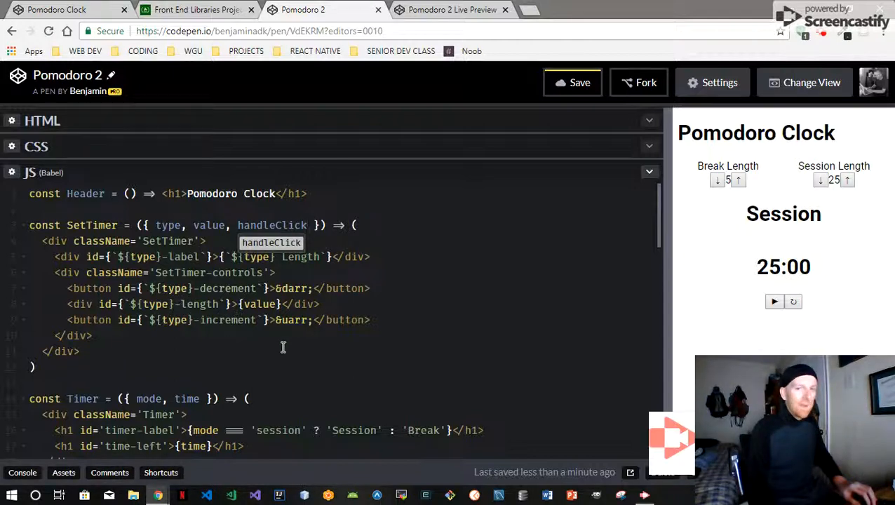
scroll("down", 3)
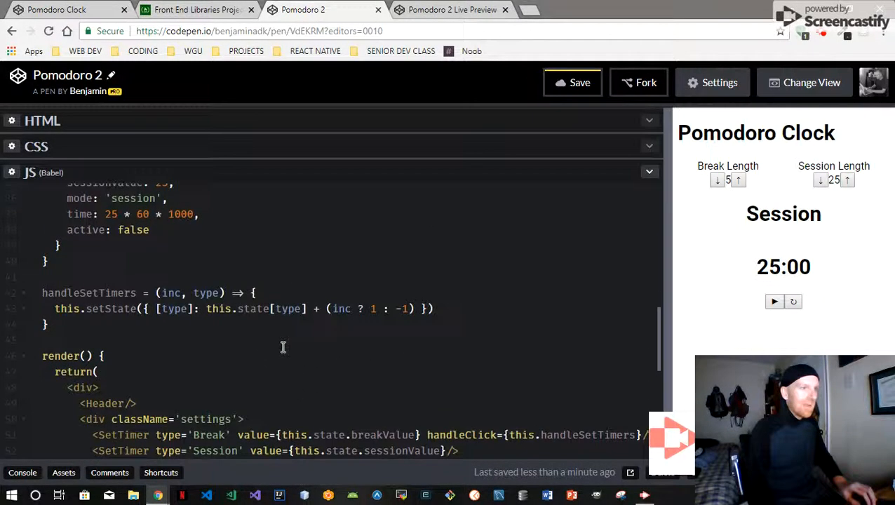
scroll("down", 3)
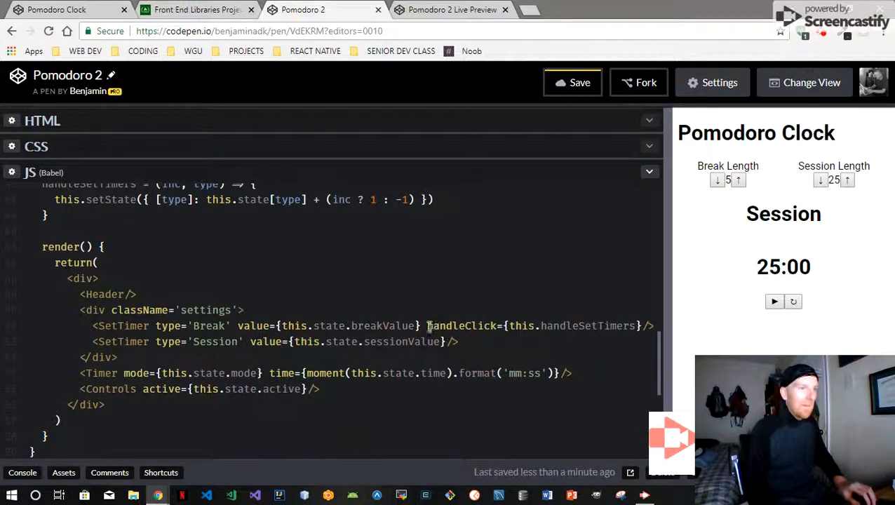